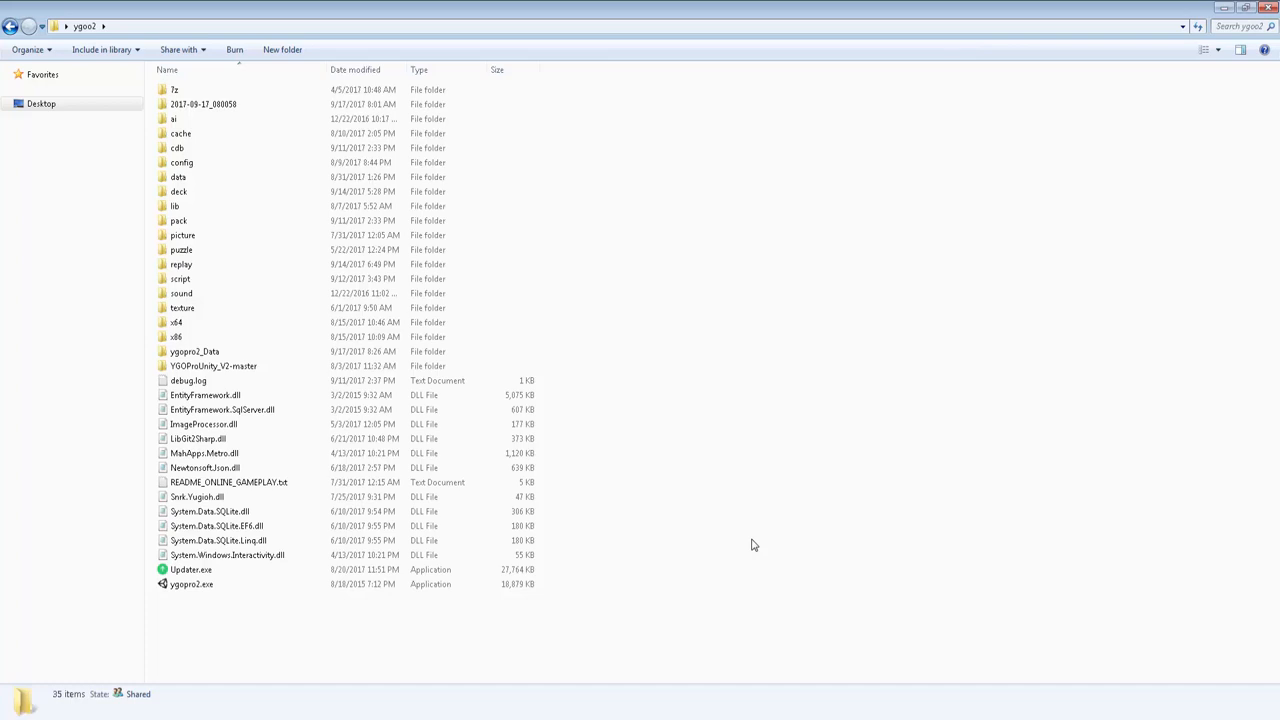
{"action": "mouse_move", "coordinate": [740, 524]}
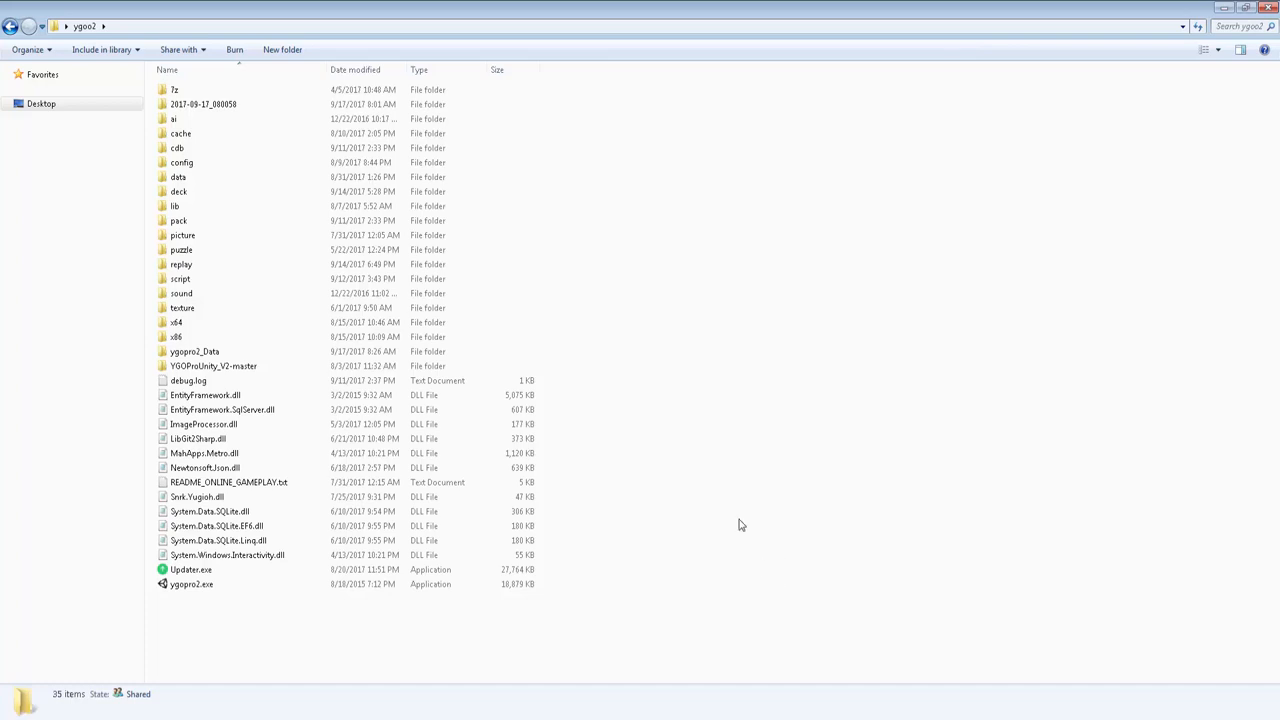
{"action": "mouse_move", "coordinate": [756, 598]}
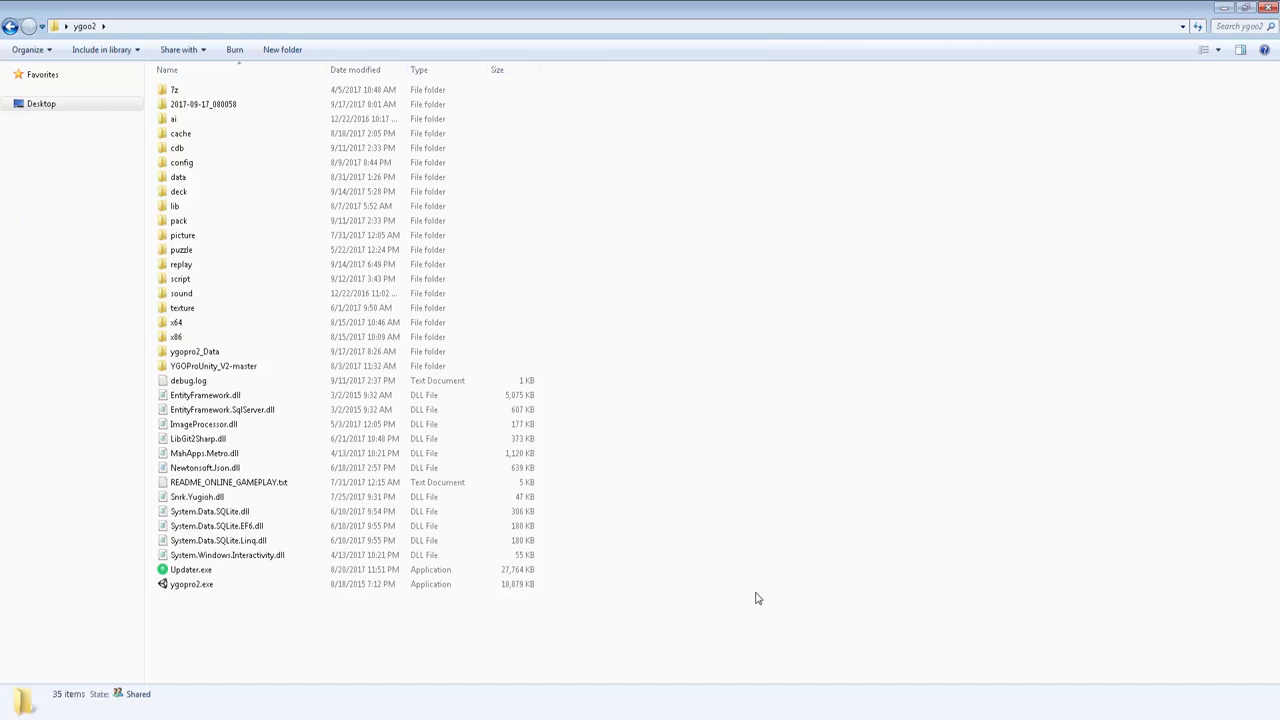
{"action": "mouse_move", "coordinate": [290, 308]}
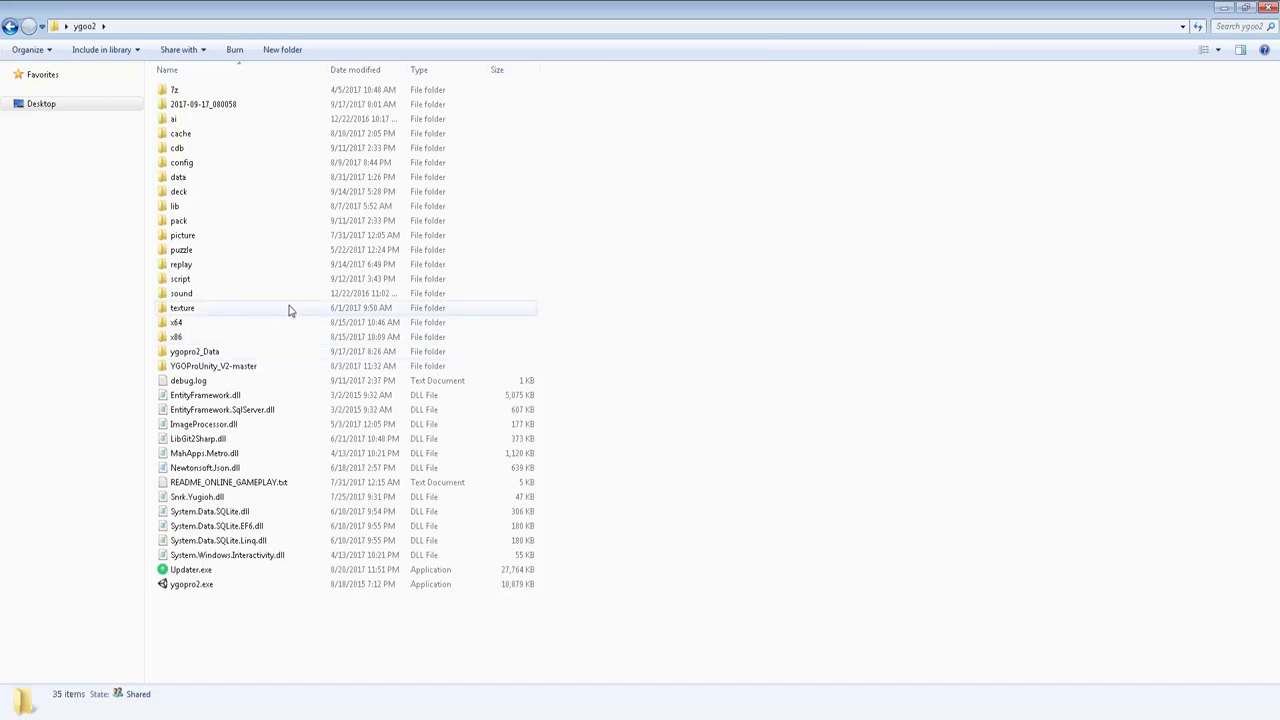
- Navigate into the texture folder and then its common subfolder of deck images
{"action": "double_click", "coordinate": [184, 308]}
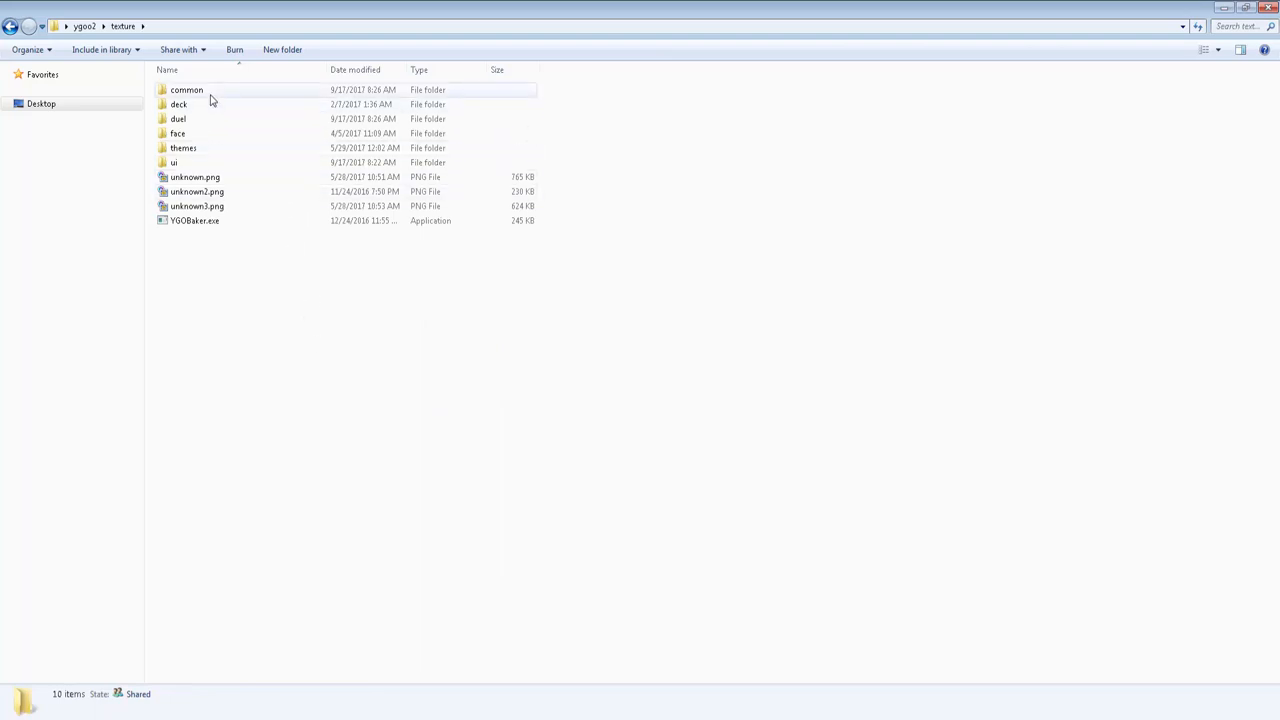
{"action": "left_click", "coordinate": [184, 90]}
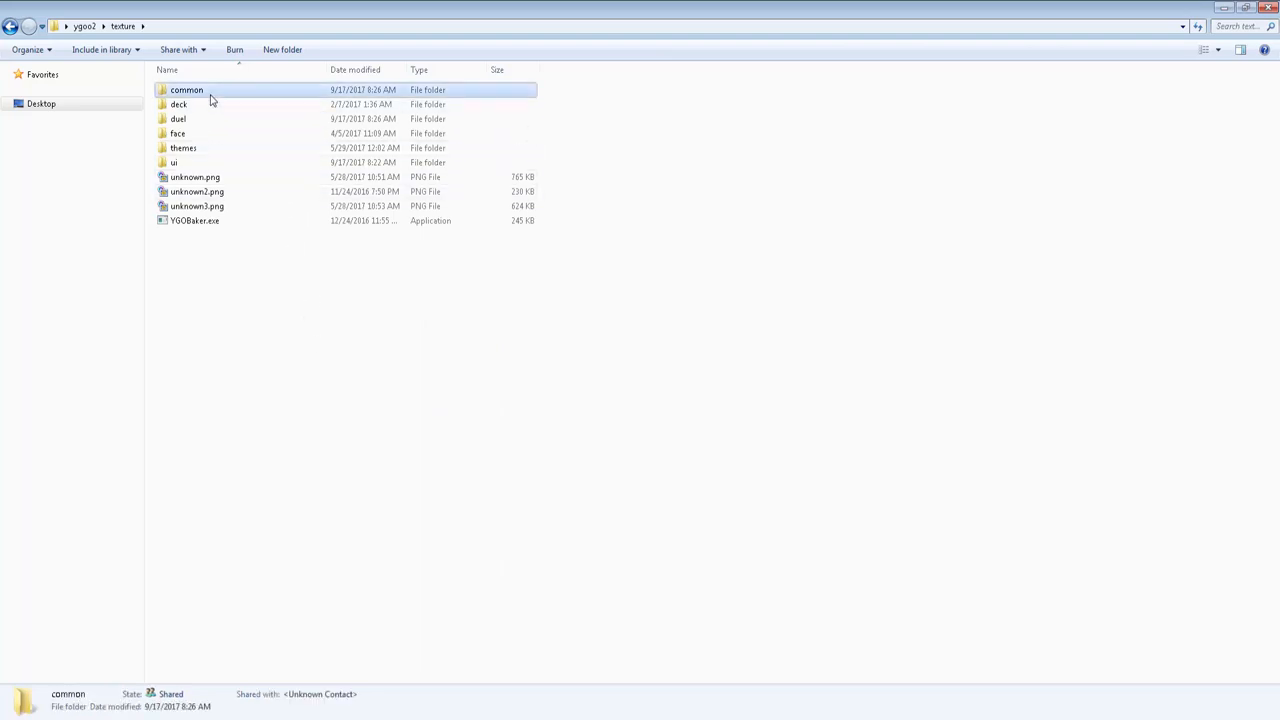
{"action": "double_click", "coordinate": [188, 92]}
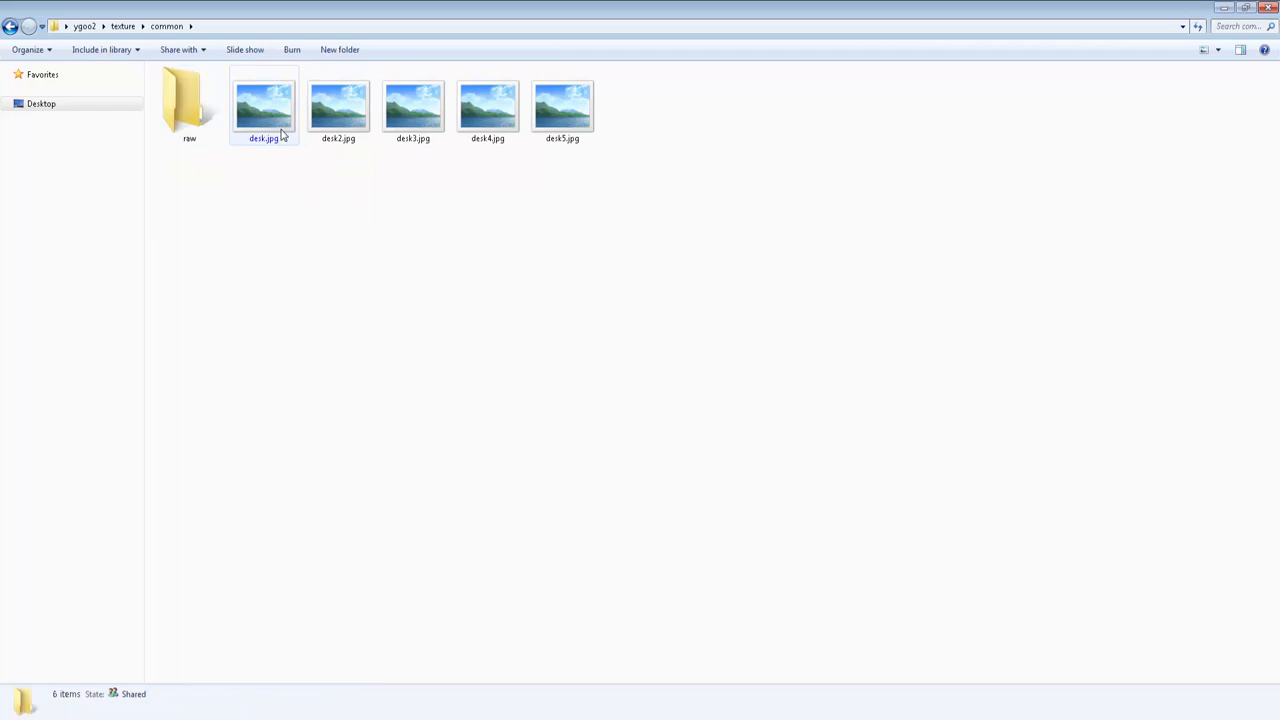
- View deck.jpg full-size, the fiery character deck background
{"action": "double_click", "coordinate": [266, 104]}
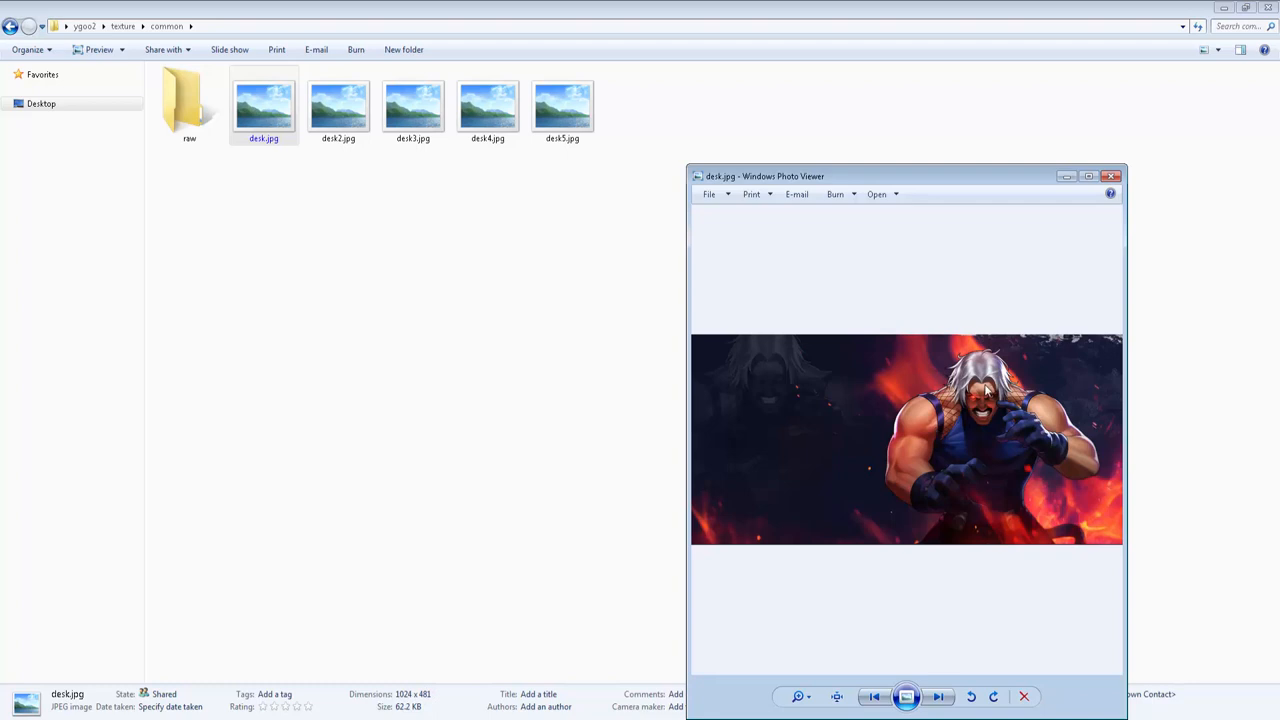
{"action": "mouse_move", "coordinate": [700, 568]}
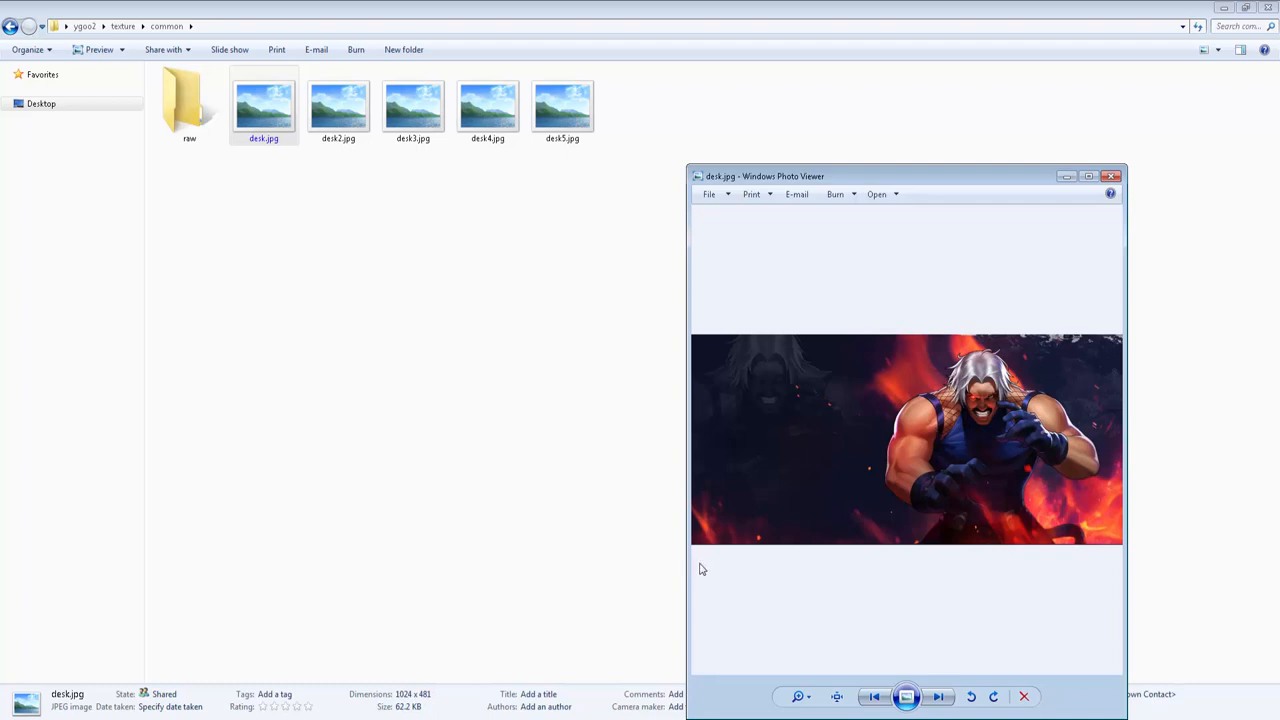
{"action": "mouse_move", "coordinate": [744, 566]}
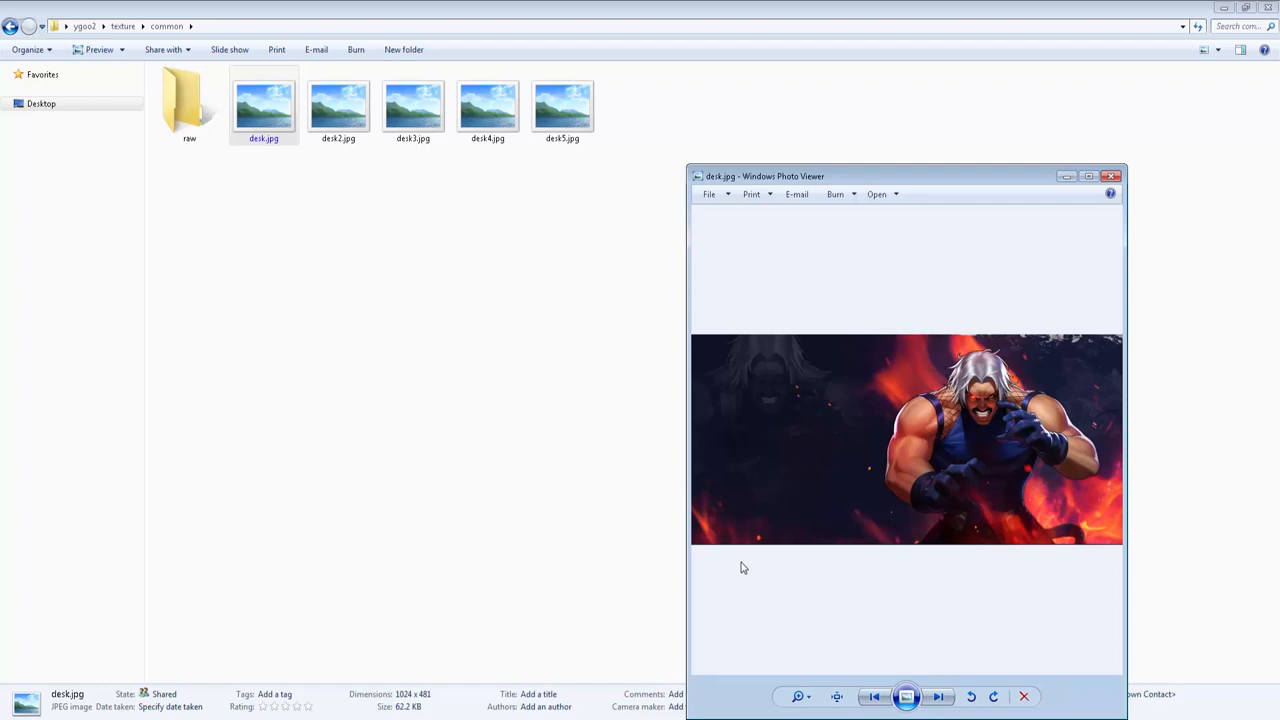
{"action": "mouse_move", "coordinate": [666, 606]}
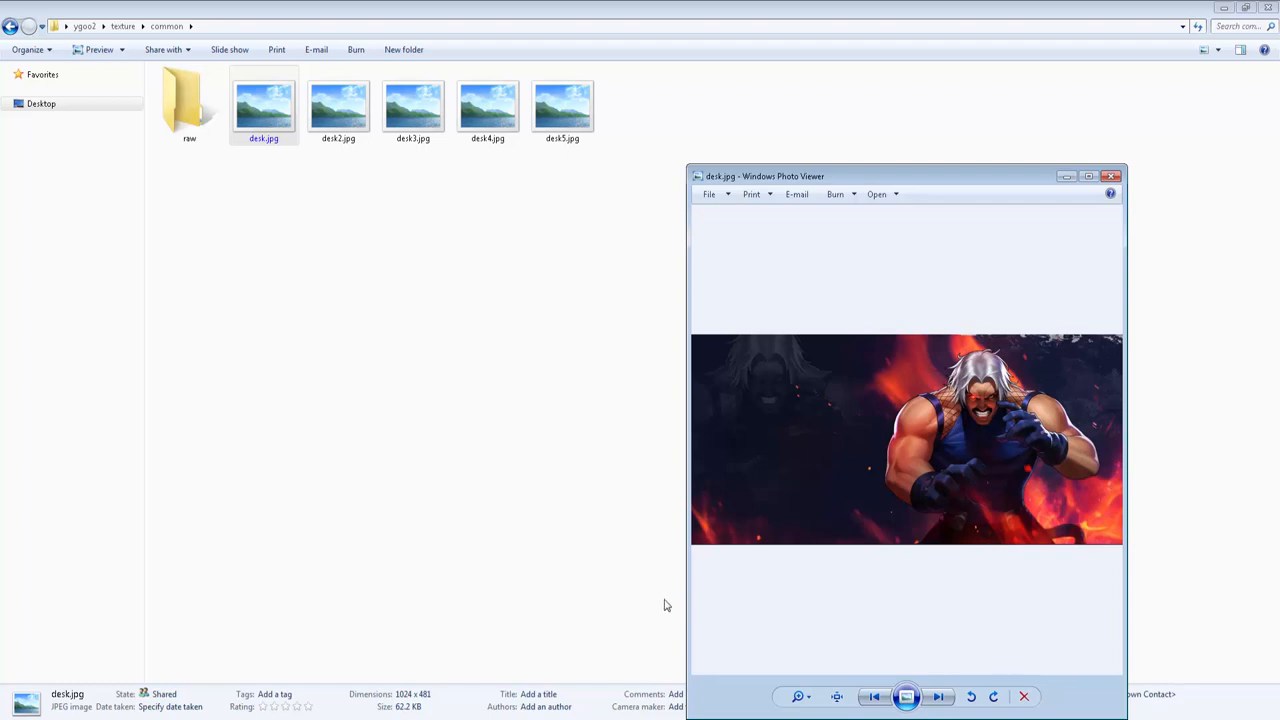
{"action": "mouse_move", "coordinate": [408, 688]}
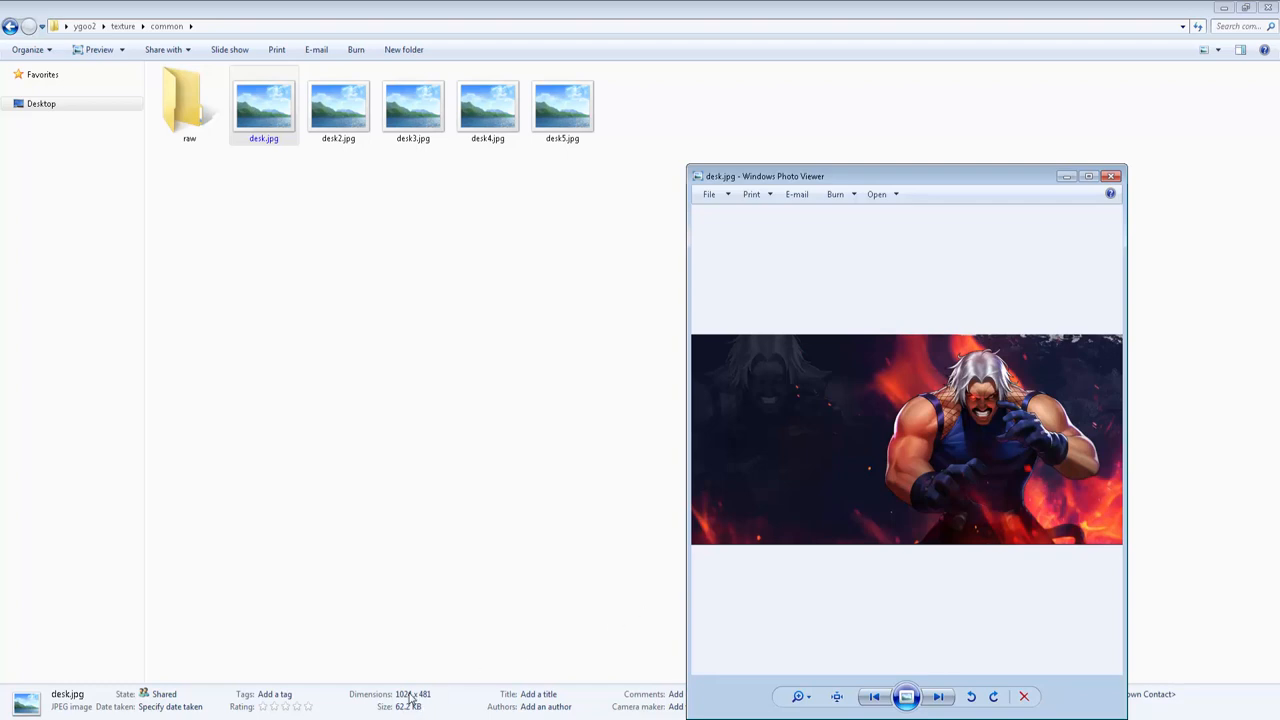
{"action": "mouse_move", "coordinate": [464, 624]}
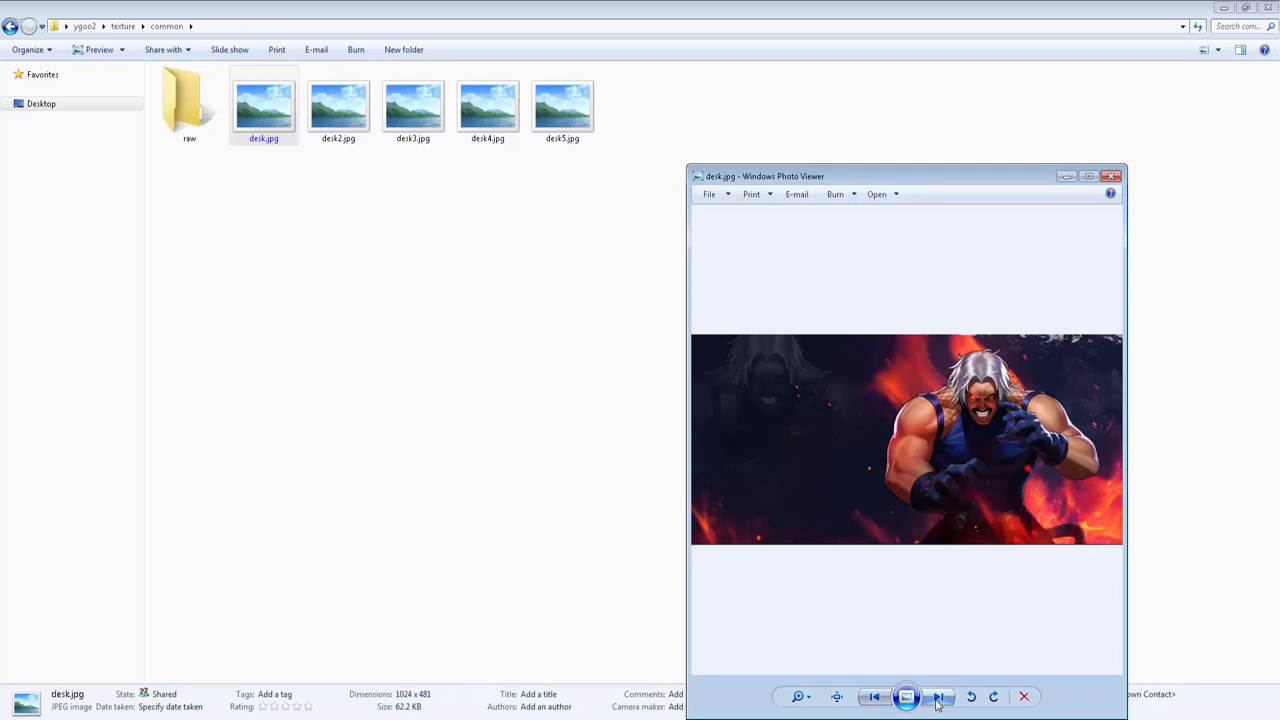
{"action": "mouse_move", "coordinate": [938, 696]}
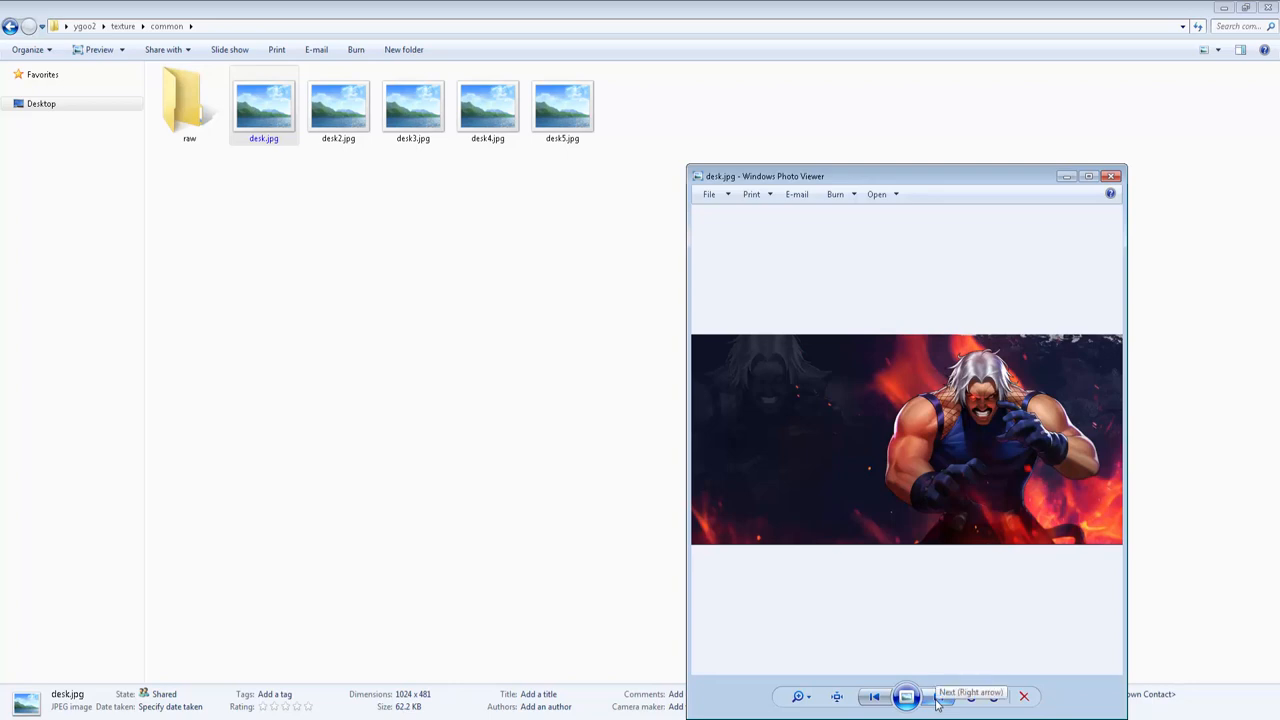
- Step through deck5, deck4, deck3 and deck2 background images in the viewer
{"action": "left_click", "coordinate": [936, 696]}
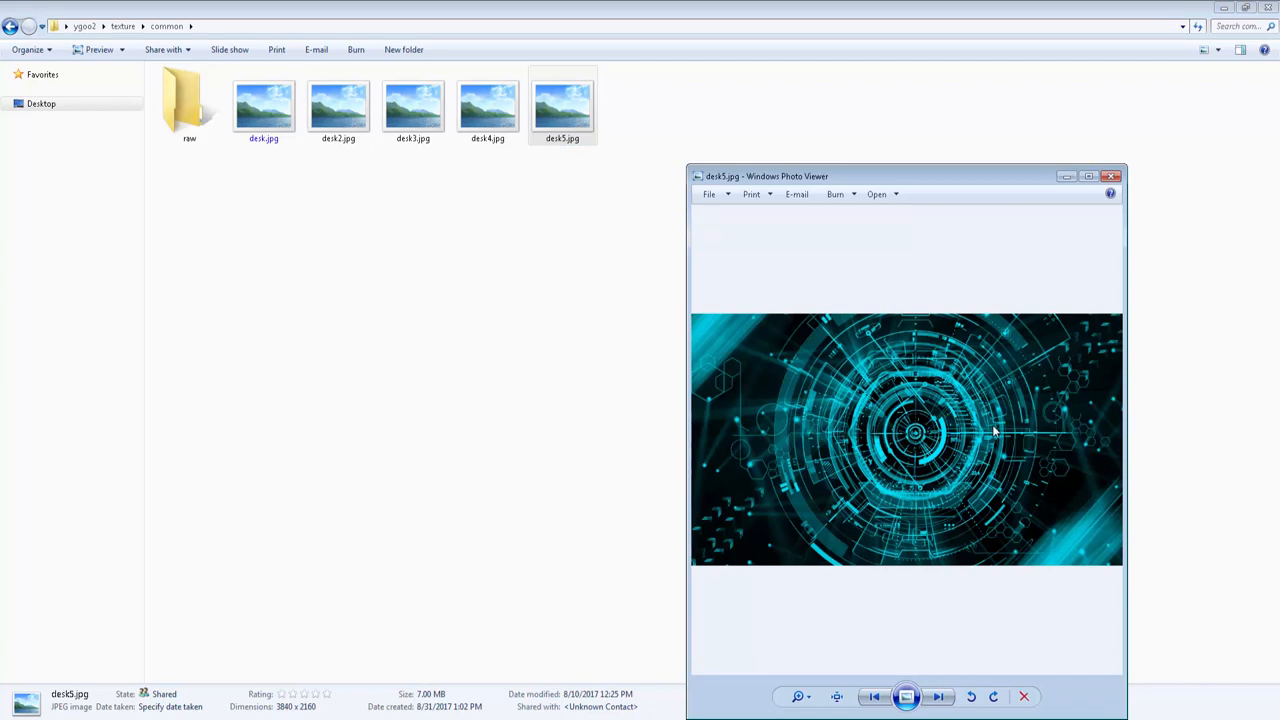
{"action": "mouse_move", "coordinate": [864, 696]}
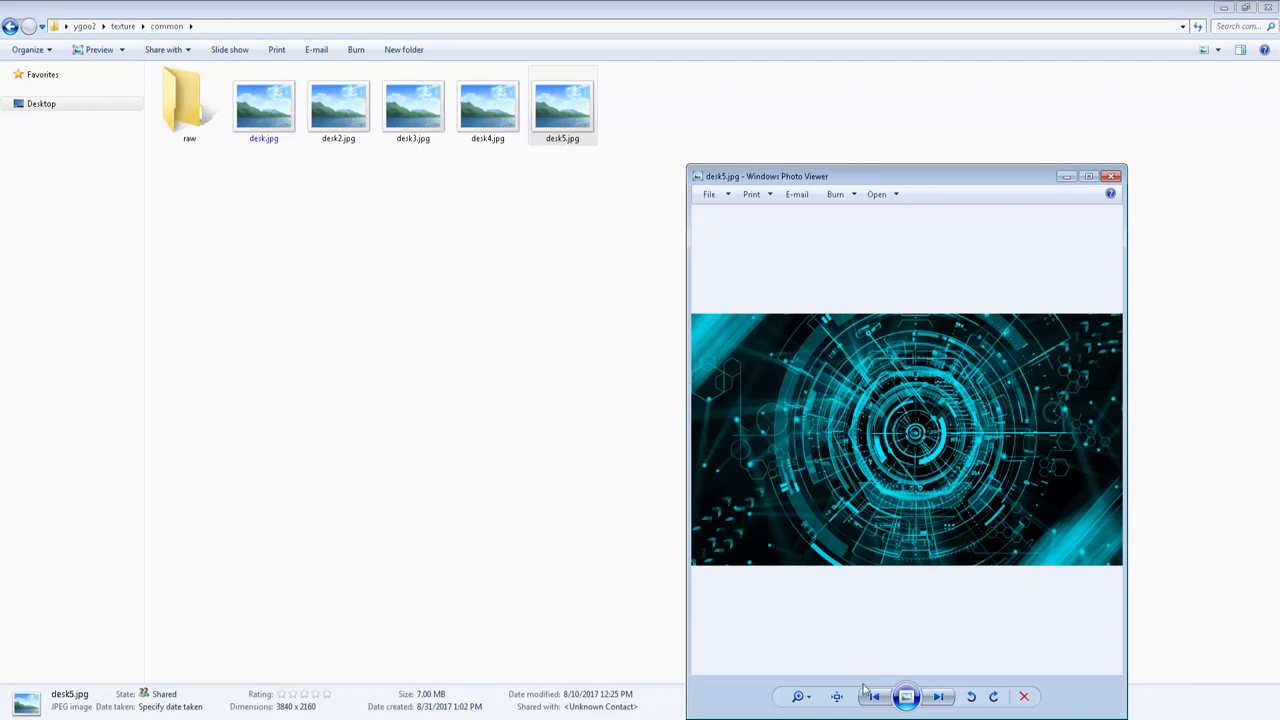
{"action": "left_click", "coordinate": [872, 696]}
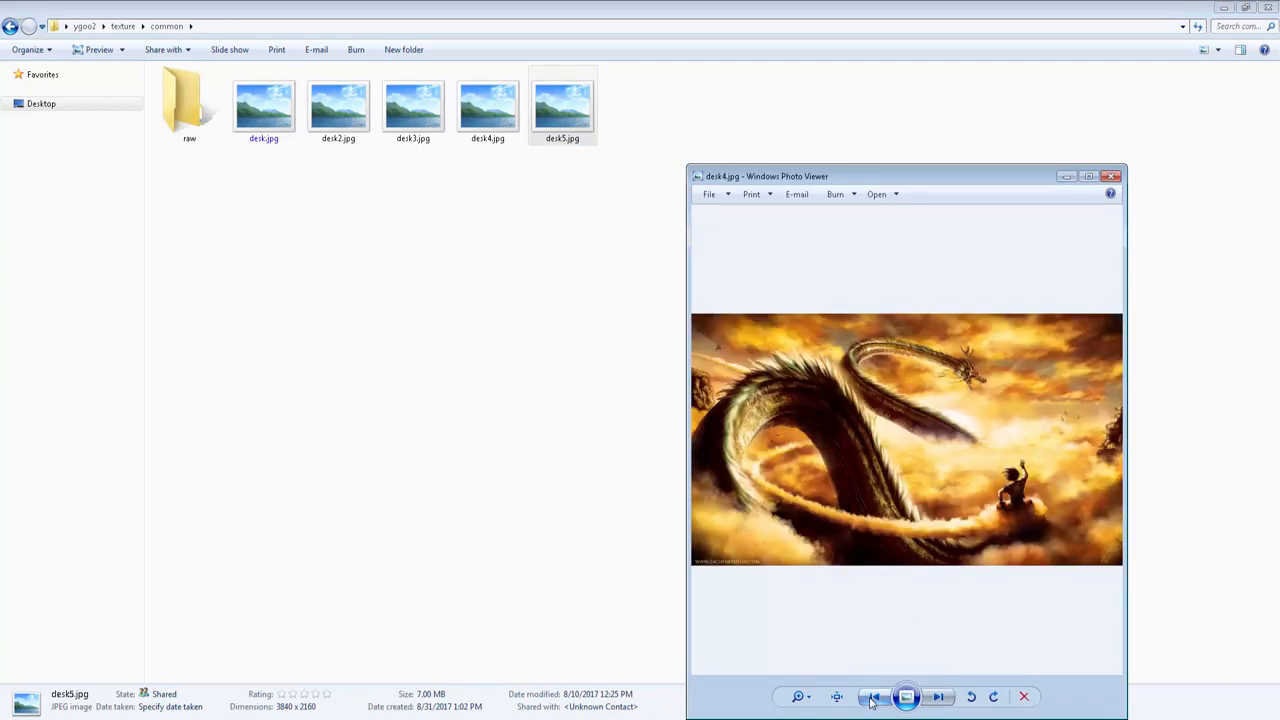
{"action": "left_click", "coordinate": [872, 696]}
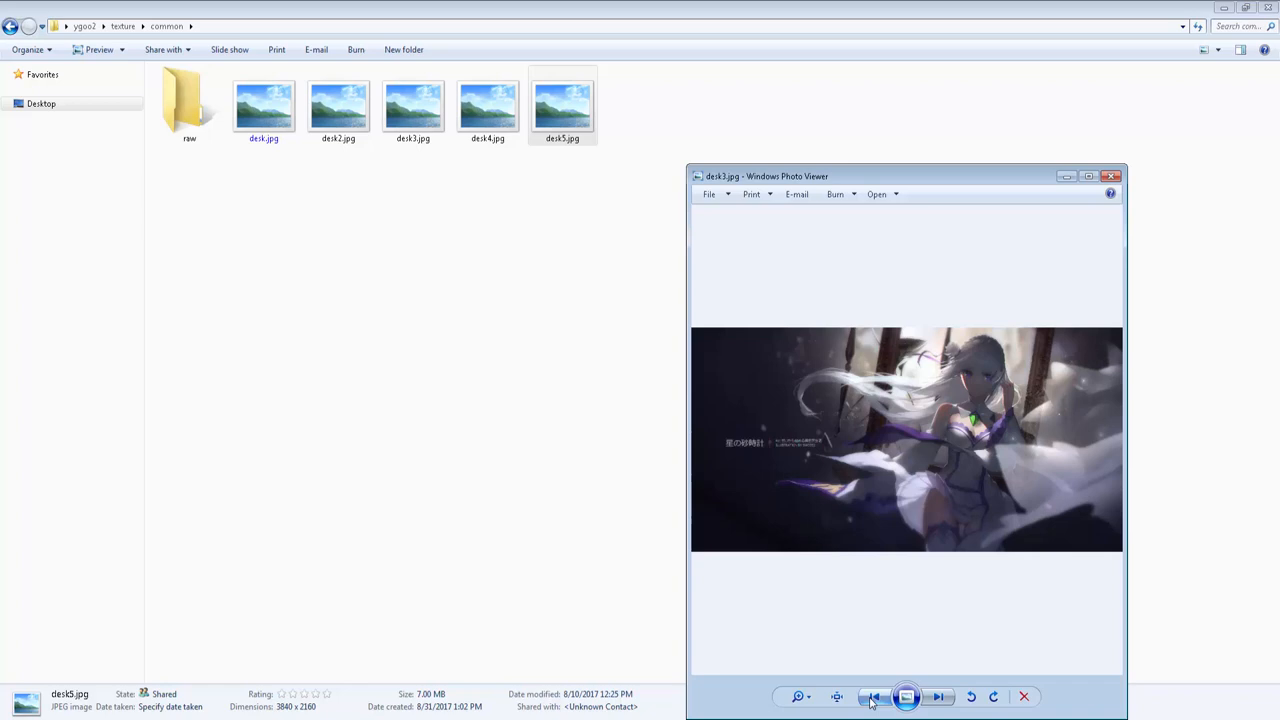
{"action": "left_click", "coordinate": [870, 692]}
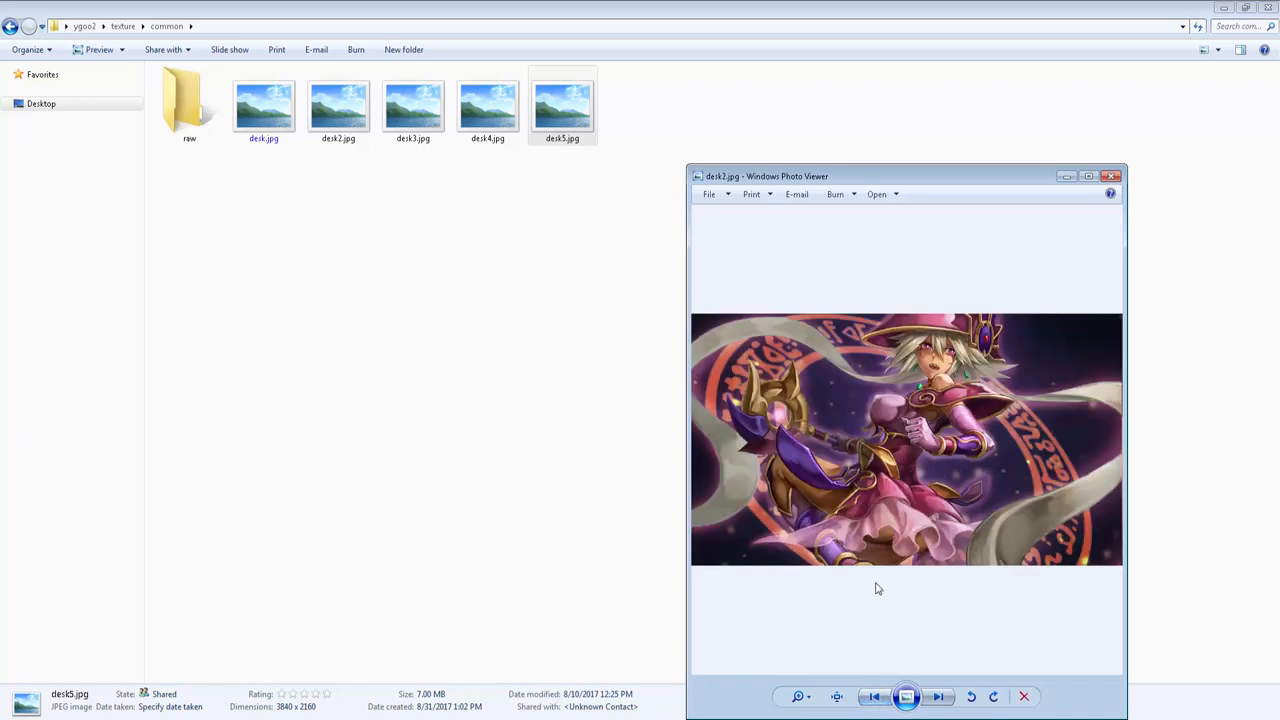
{"action": "mouse_move", "coordinate": [976, 572]}
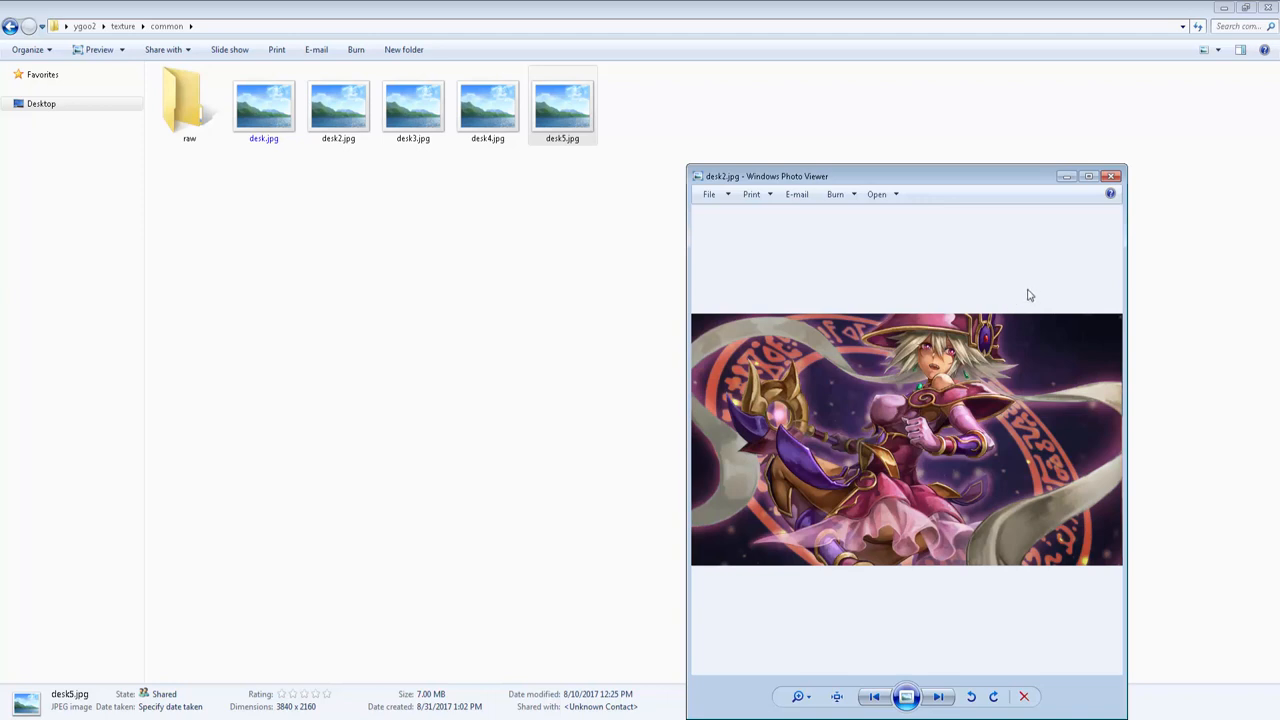
{"action": "mouse_move", "coordinate": [352, 618]}
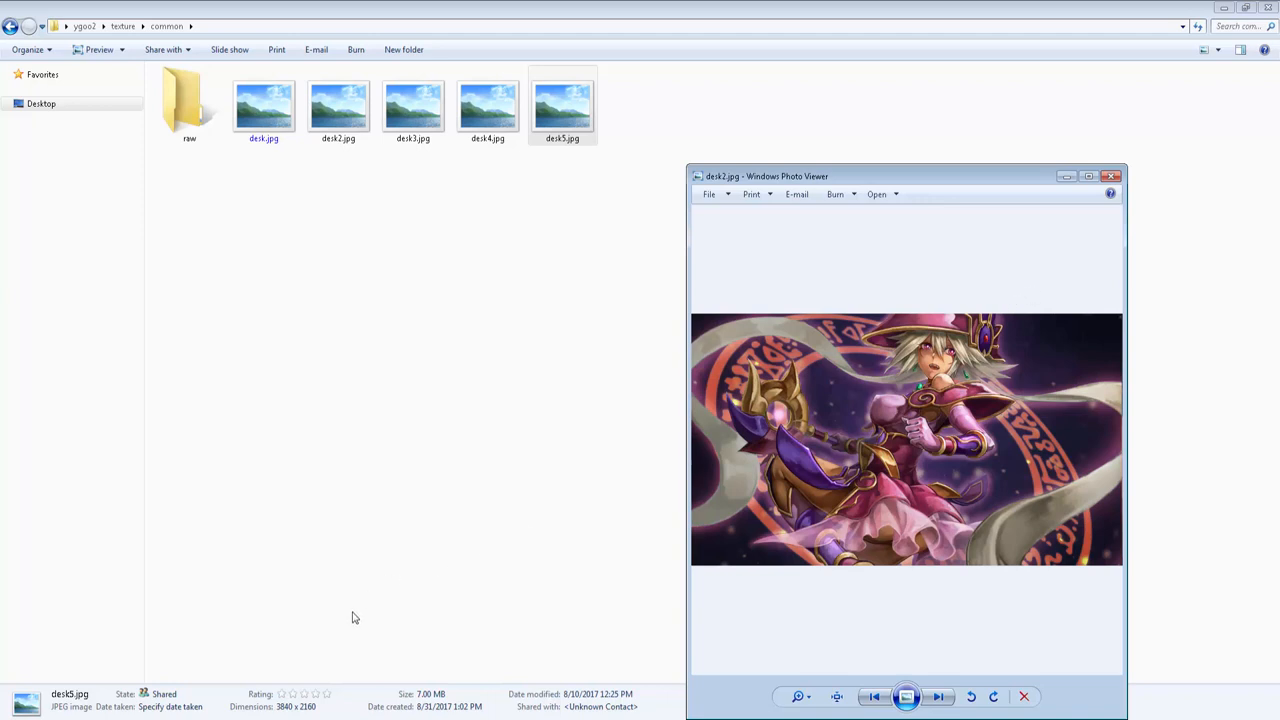
{"action": "mouse_move", "coordinate": [716, 376]}
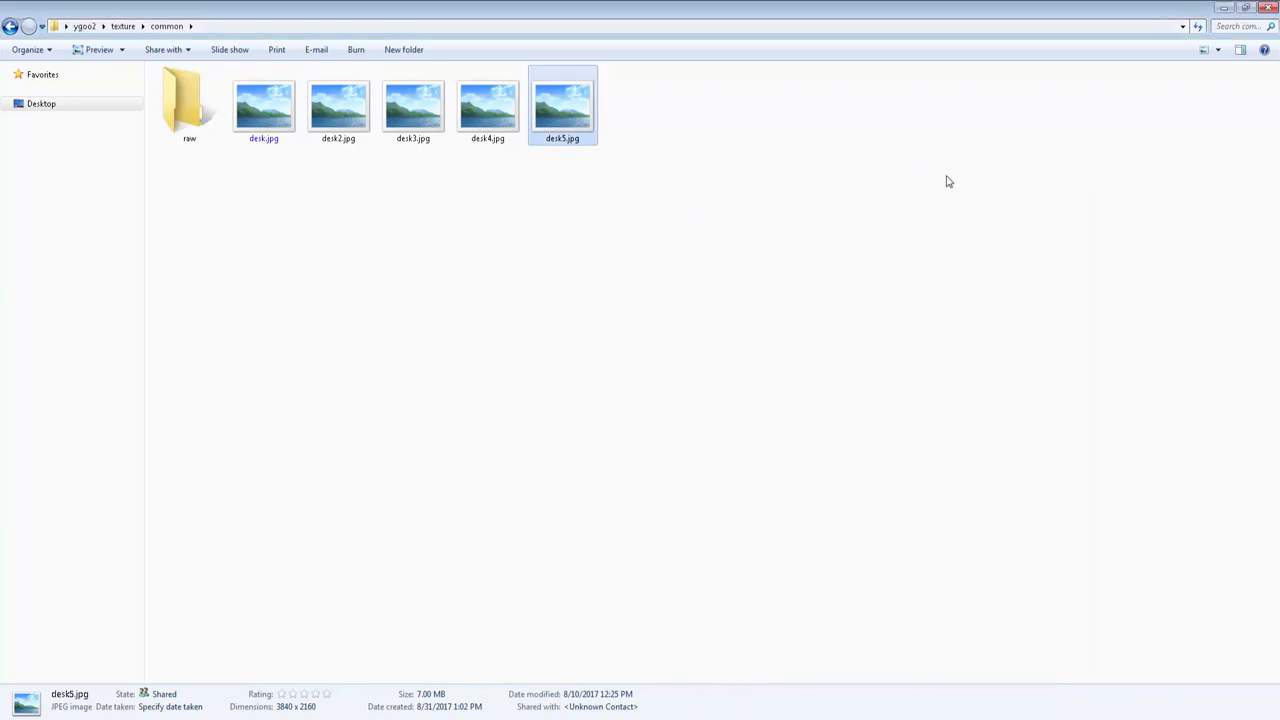
{"action": "mouse_move", "coordinate": [12, 24]}
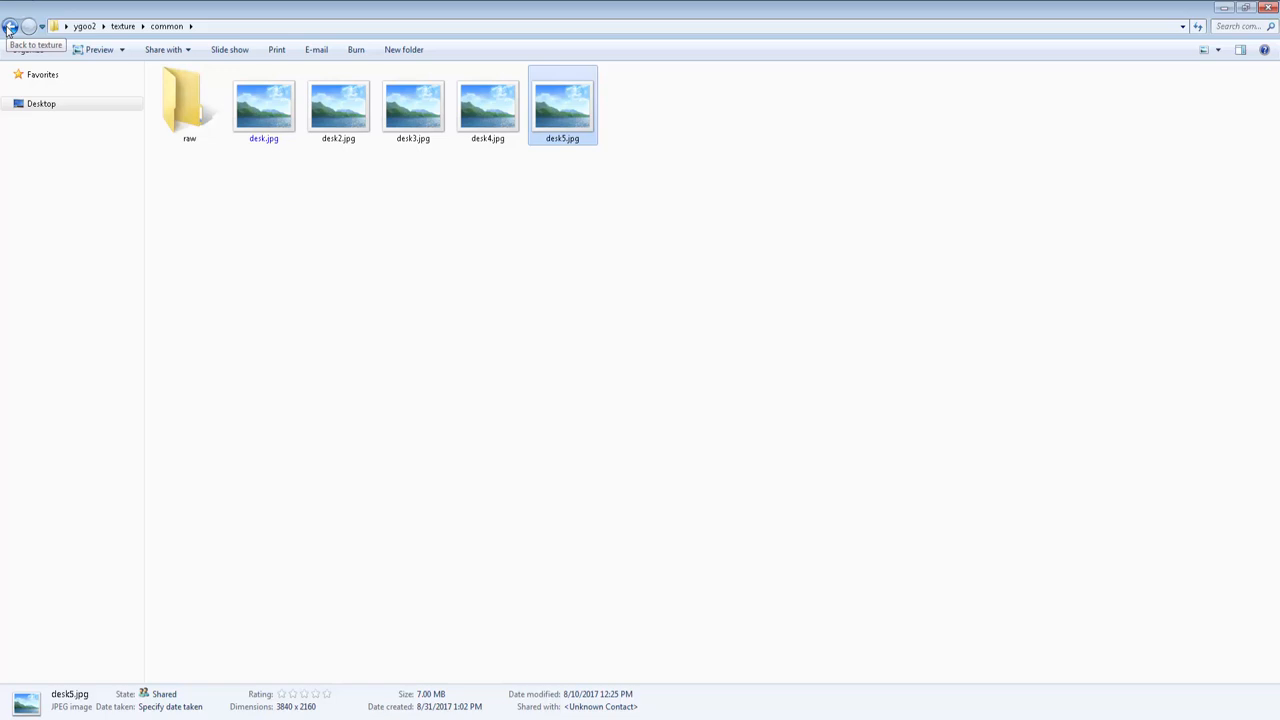
- Go back up to texture, enter the duel folder and select me3.jpg
{"action": "left_click", "coordinate": [16, 24]}
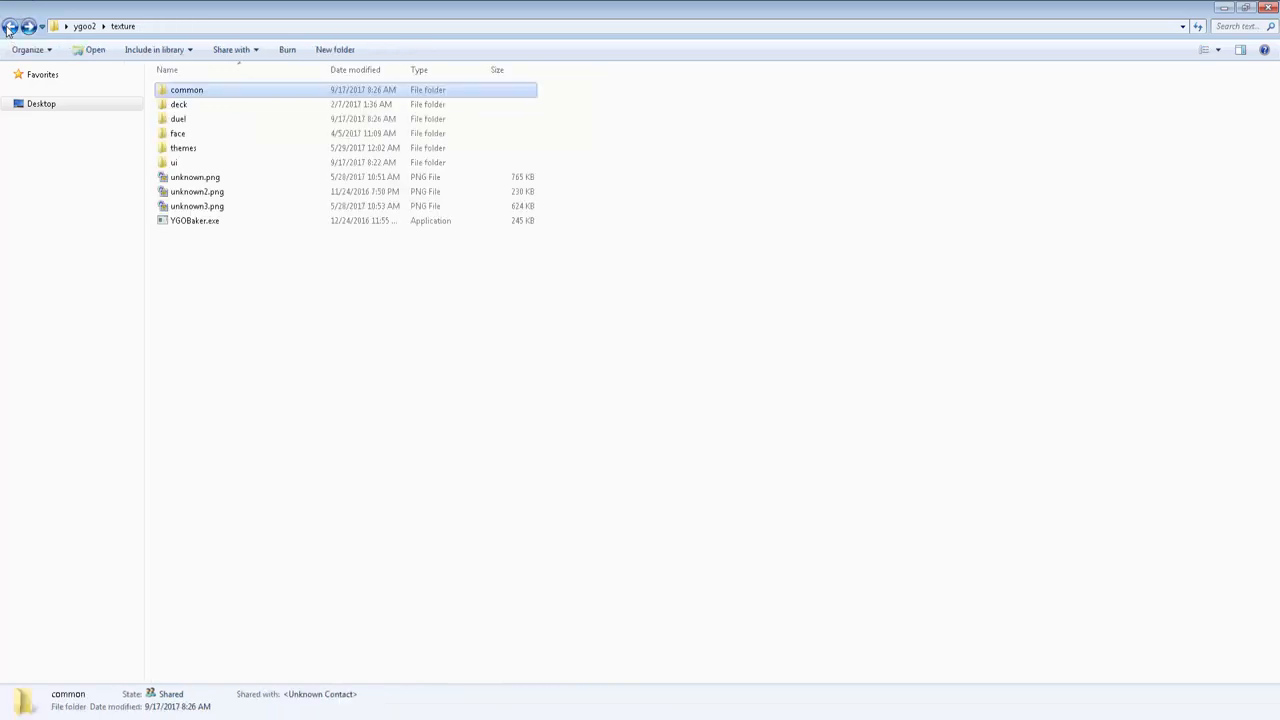
{"action": "mouse_move", "coordinate": [178, 132]}
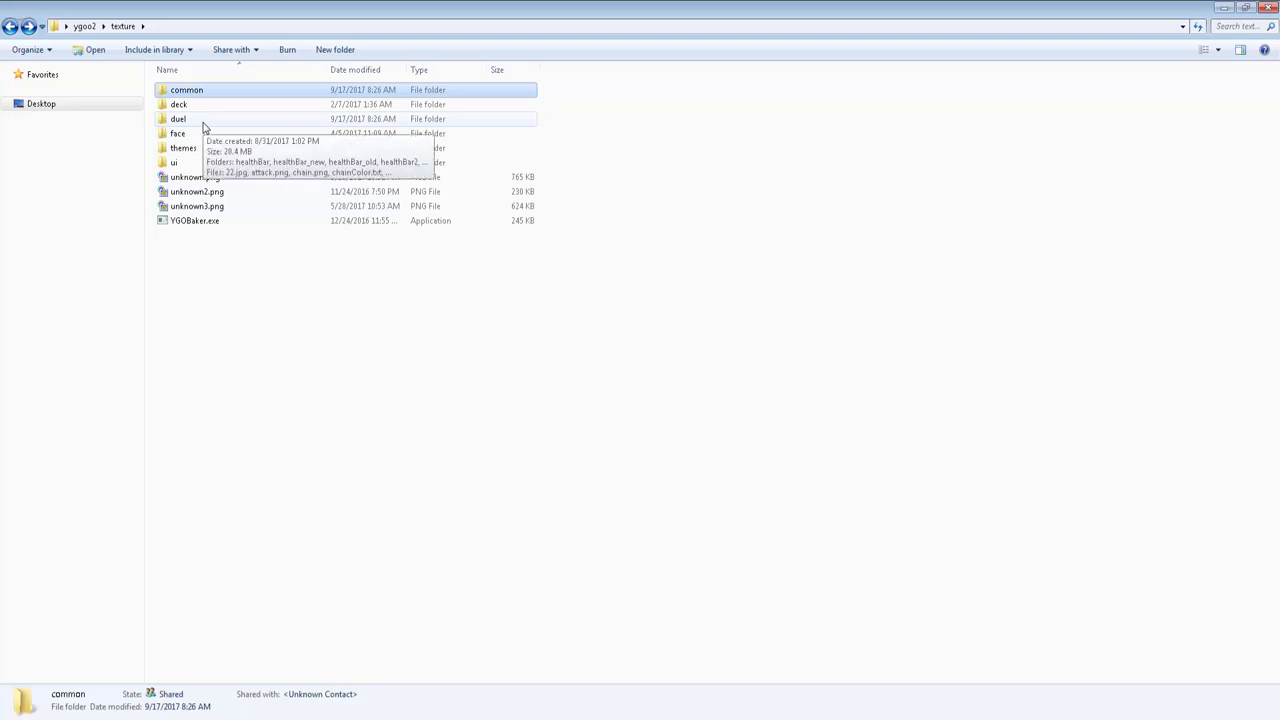
{"action": "double_click", "coordinate": [186, 118]}
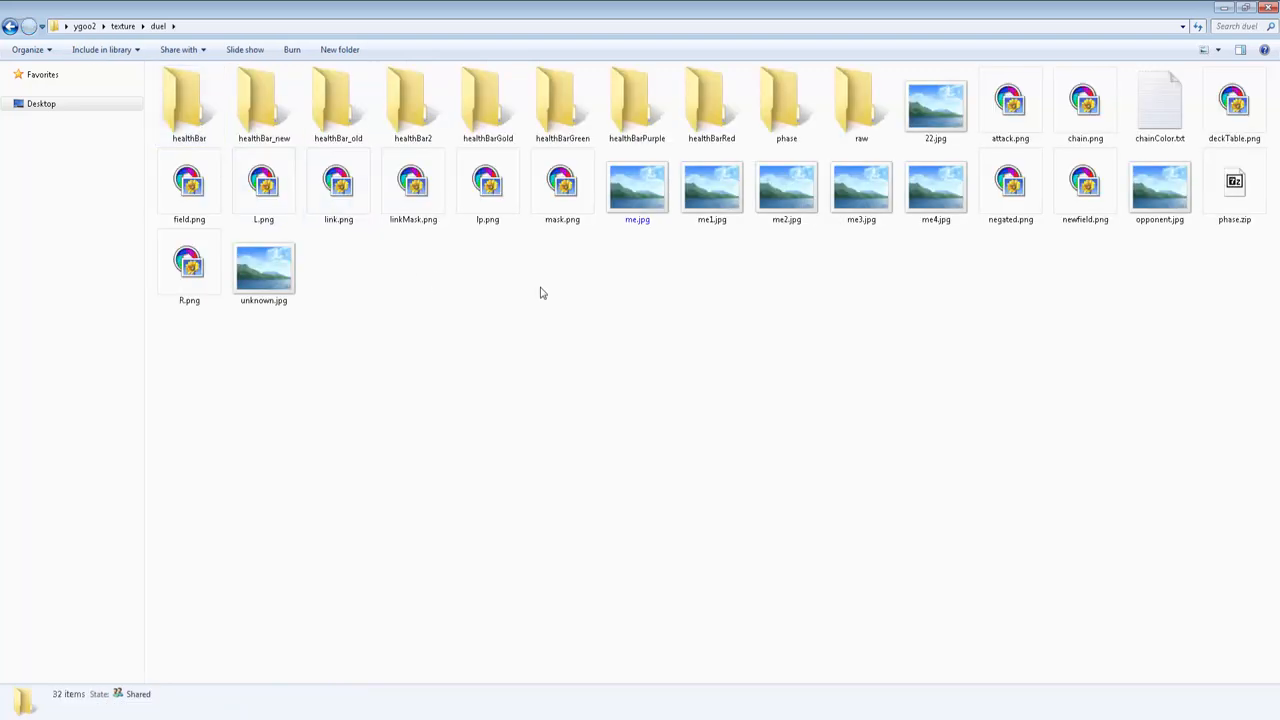
{"action": "left_click", "coordinate": [712, 188]}
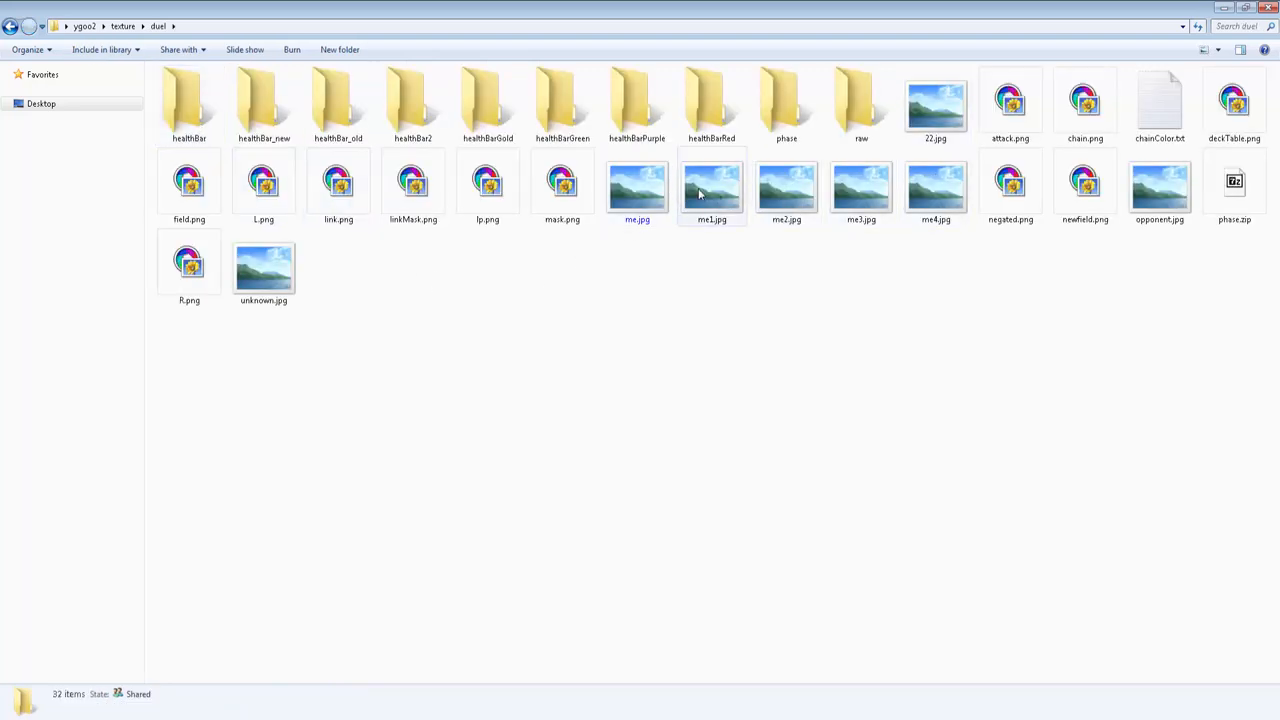
{"action": "left_click", "coordinate": [712, 188]}
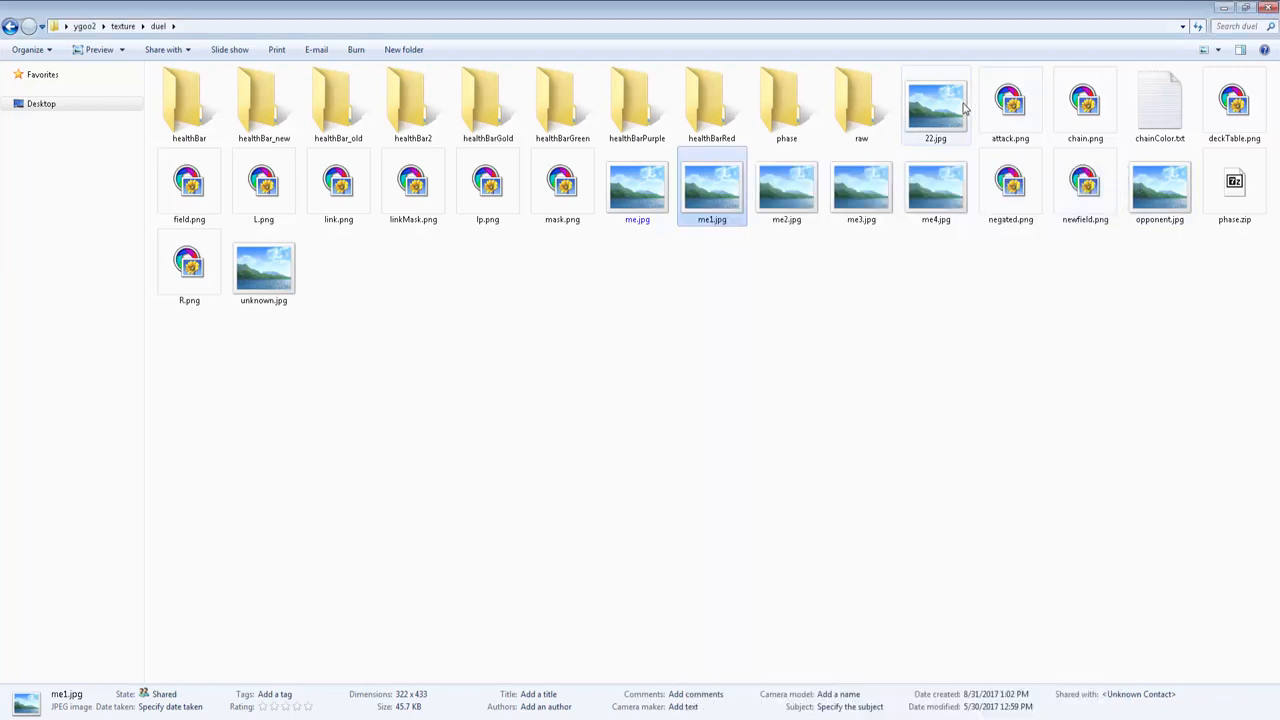
- Preview the 22.jpg card sleeve image and close the preview
{"action": "double_click", "coordinate": [932, 100]}
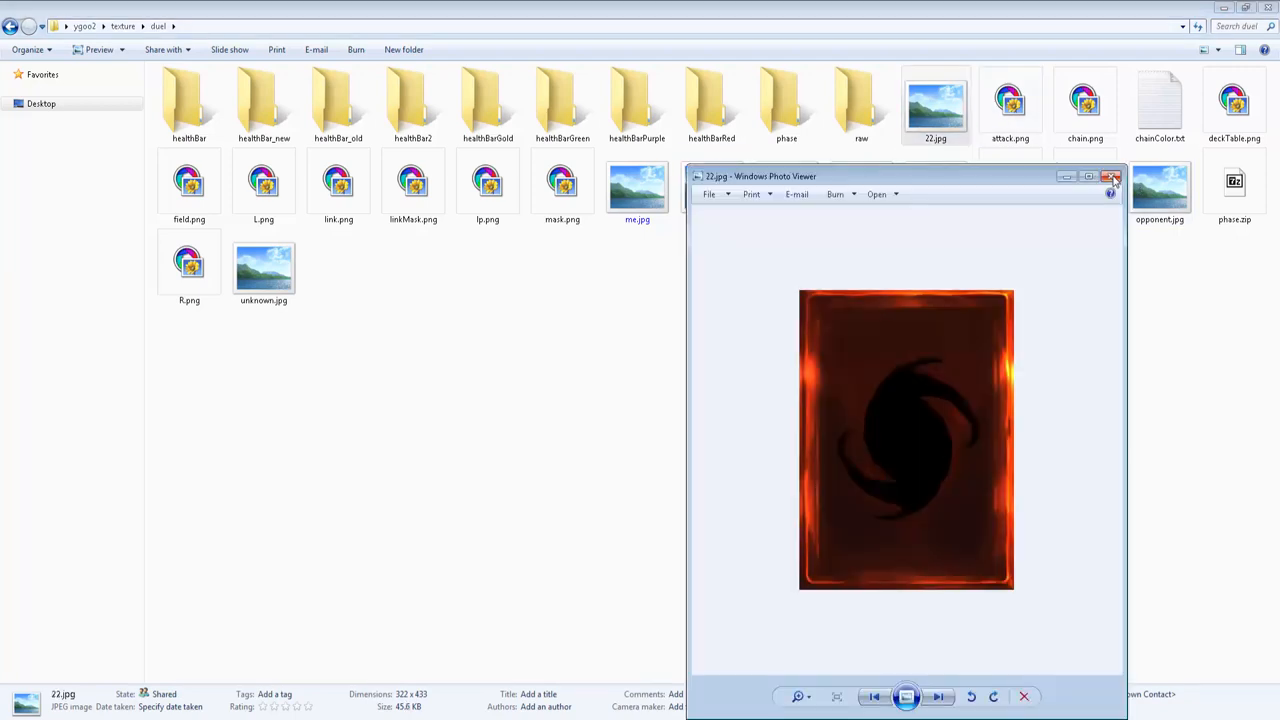
{"action": "mouse_move", "coordinate": [1112, 180]}
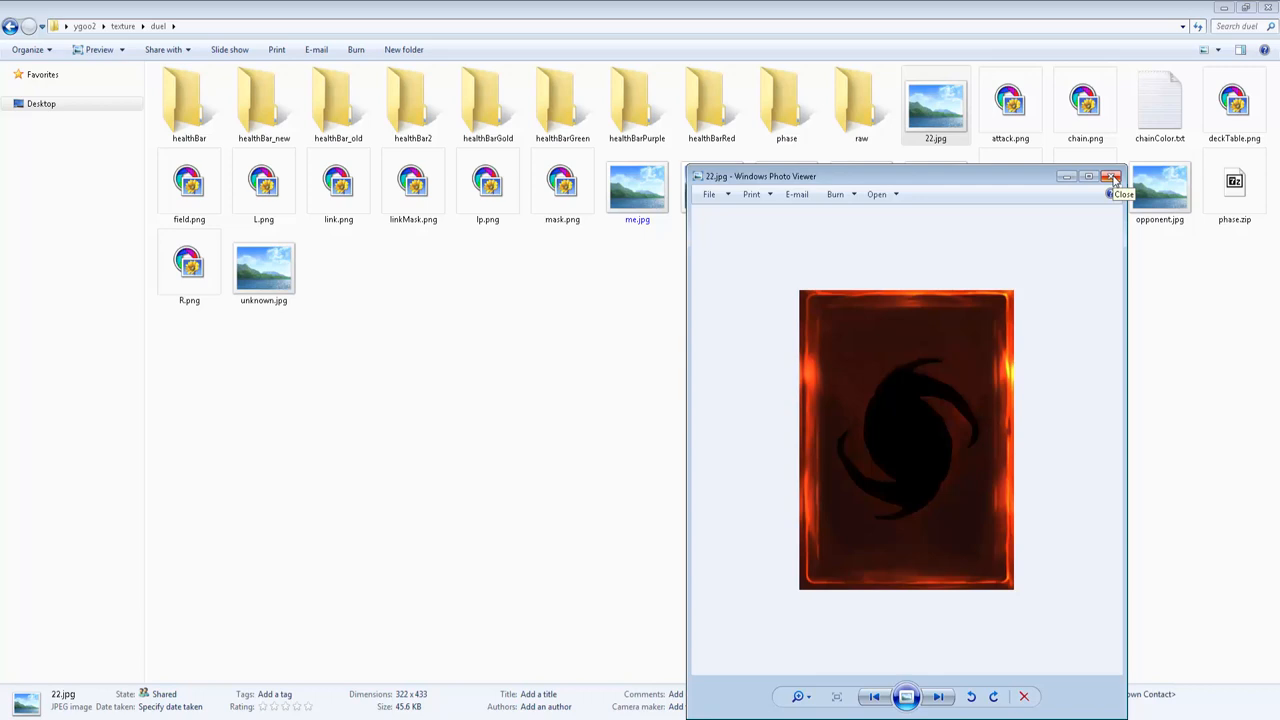
{"action": "left_click", "coordinate": [1112, 176]}
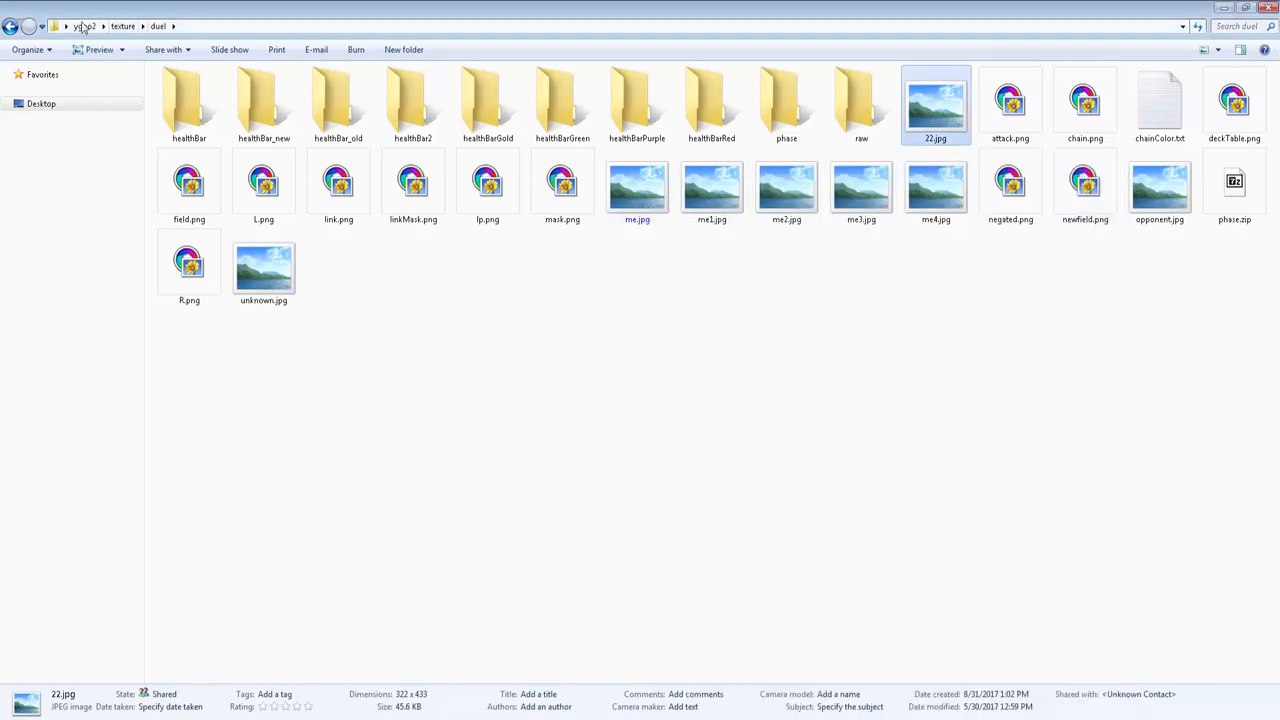
{"action": "left_click", "coordinate": [122, 24]}
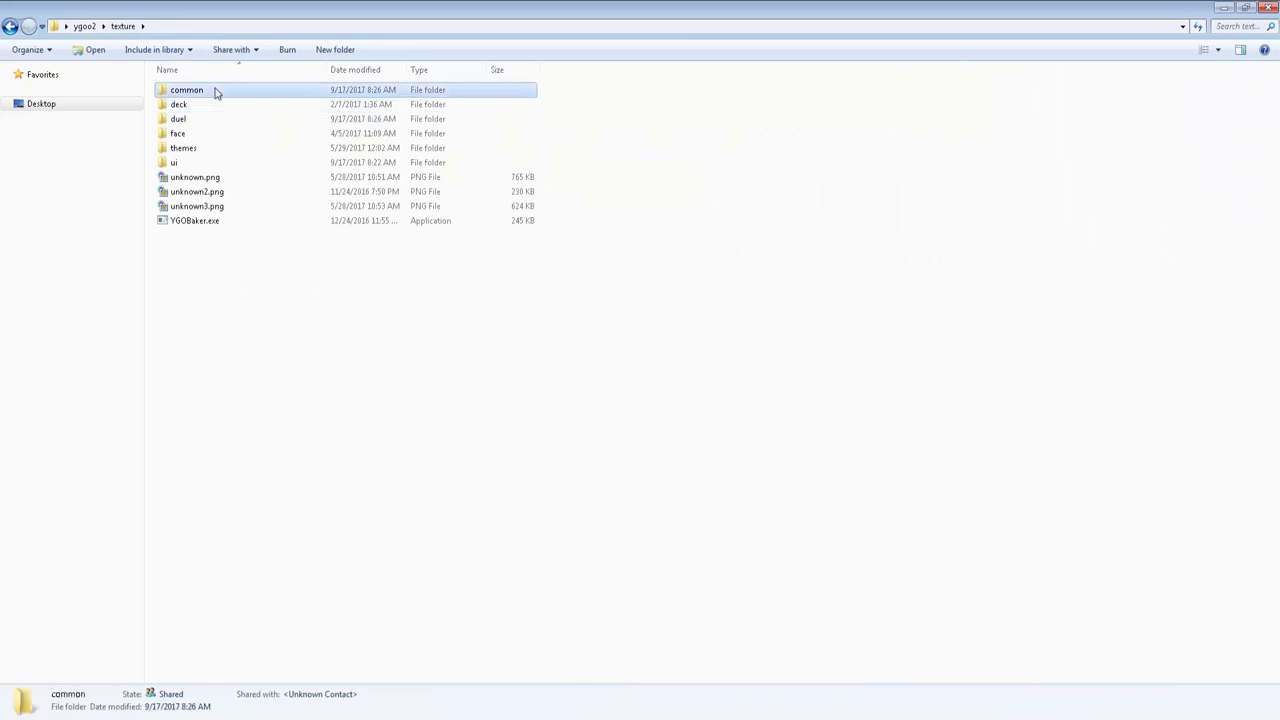
{"action": "double_click", "coordinate": [190, 88]}
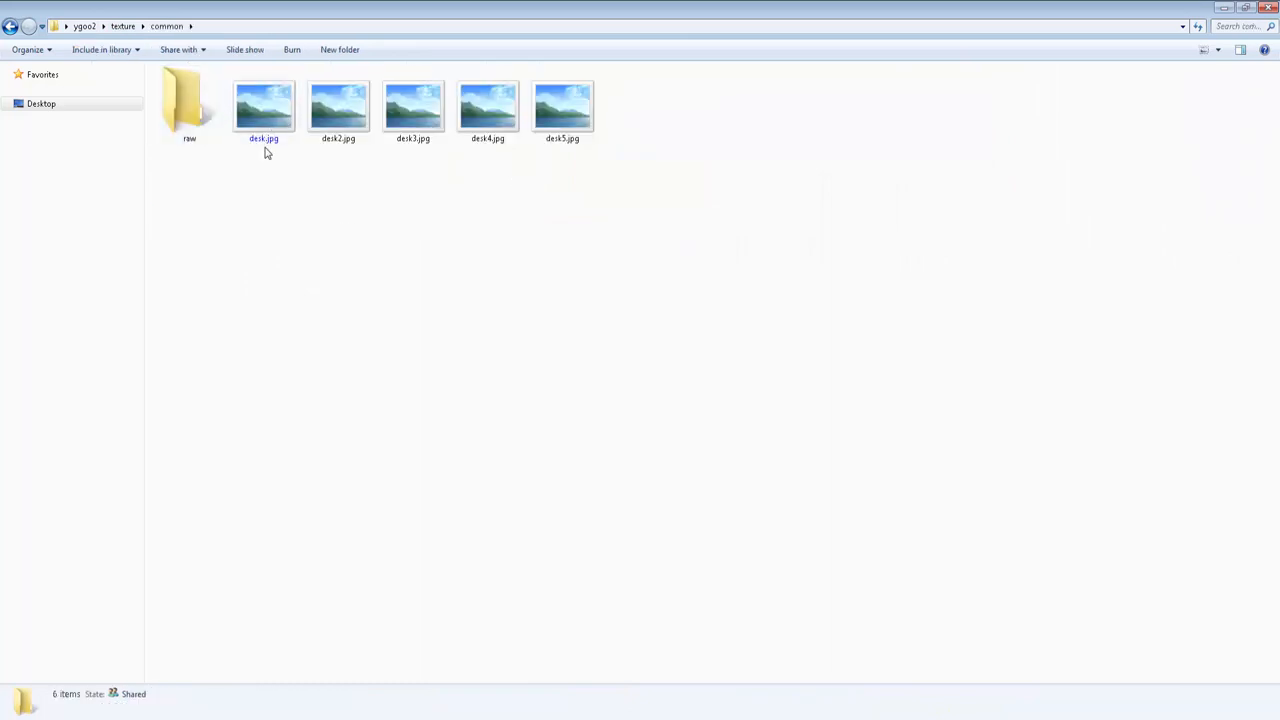
{"action": "left_click", "coordinate": [264, 104]}
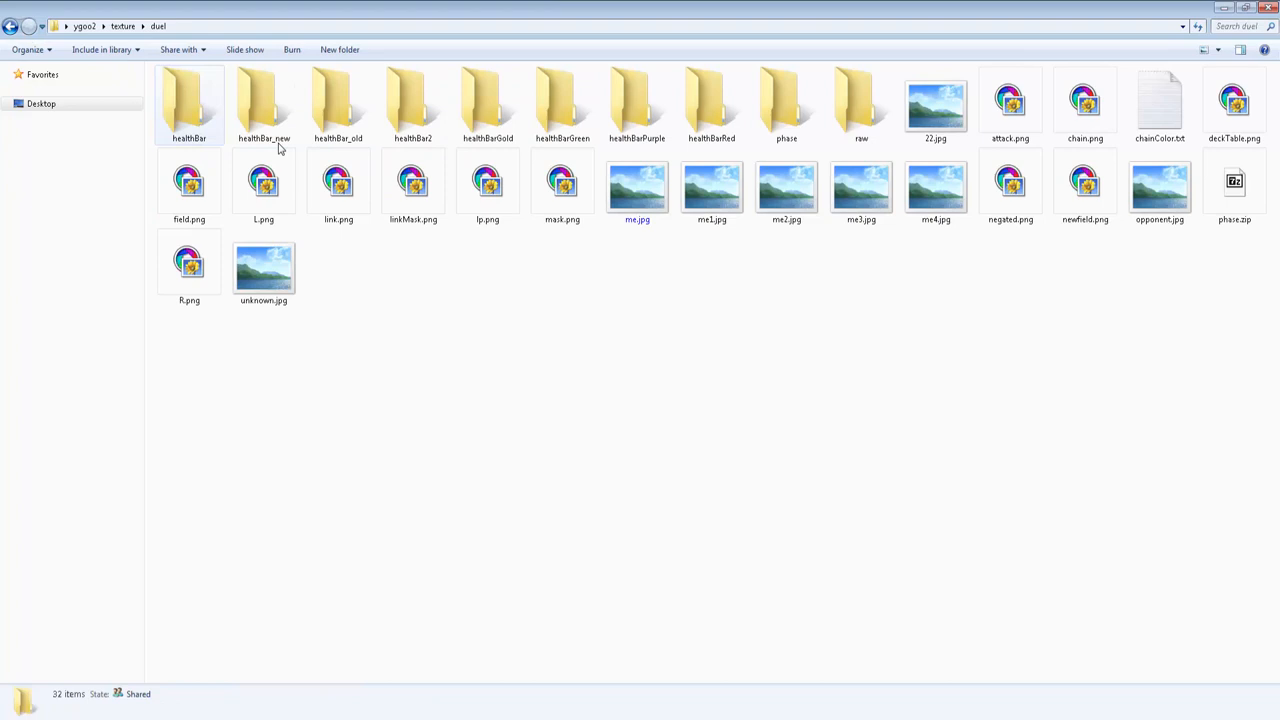
{"action": "double_click", "coordinate": [930, 100]}
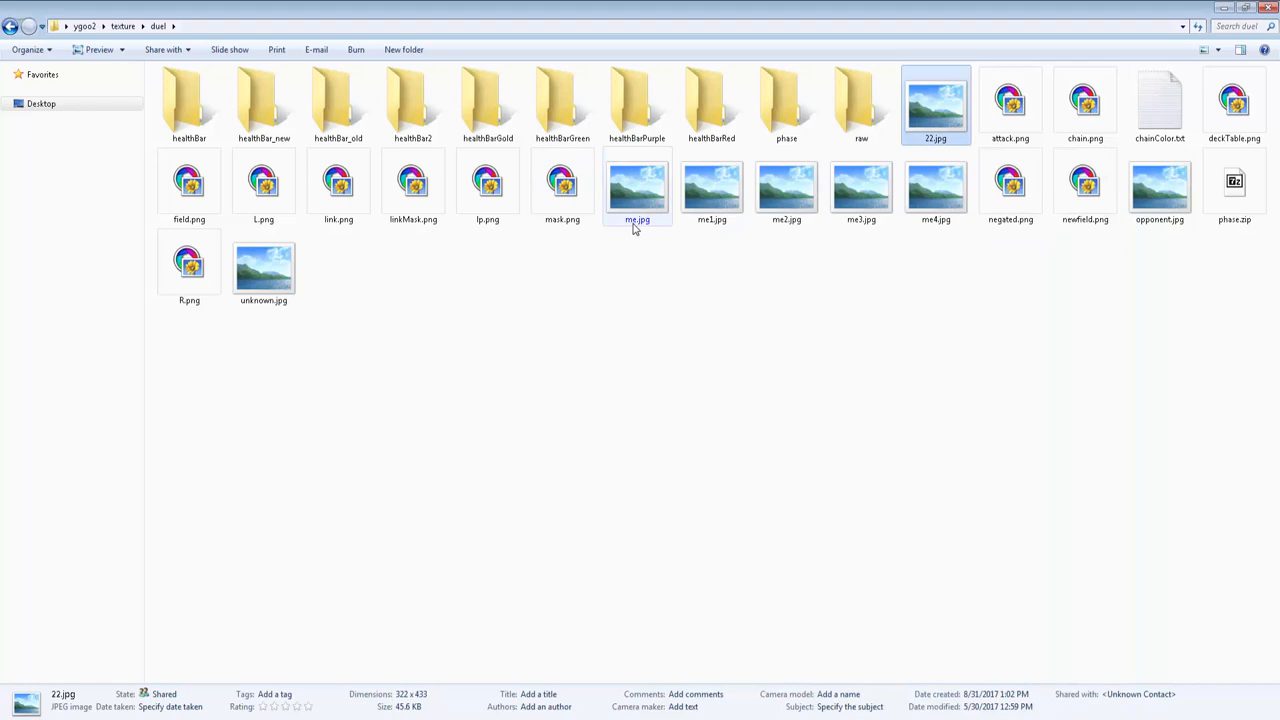
{"action": "mouse_move", "coordinate": [656, 200]}
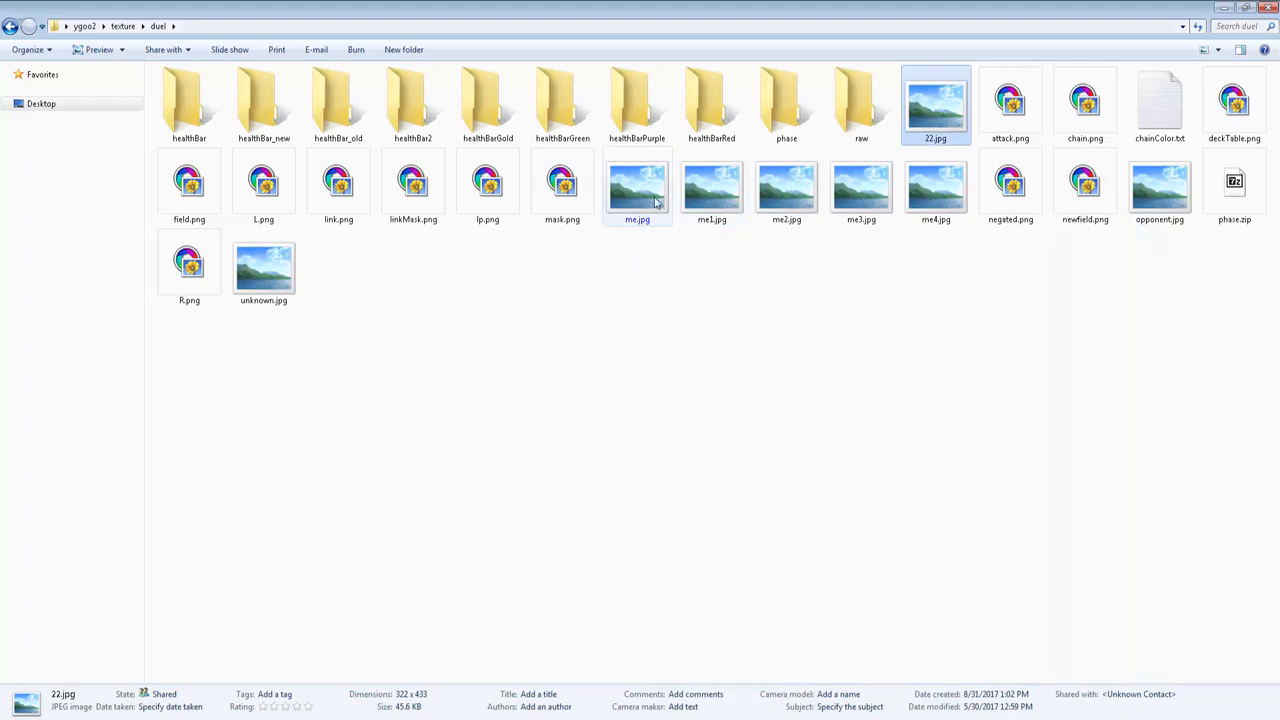
{"action": "mouse_move", "coordinate": [656, 200]}
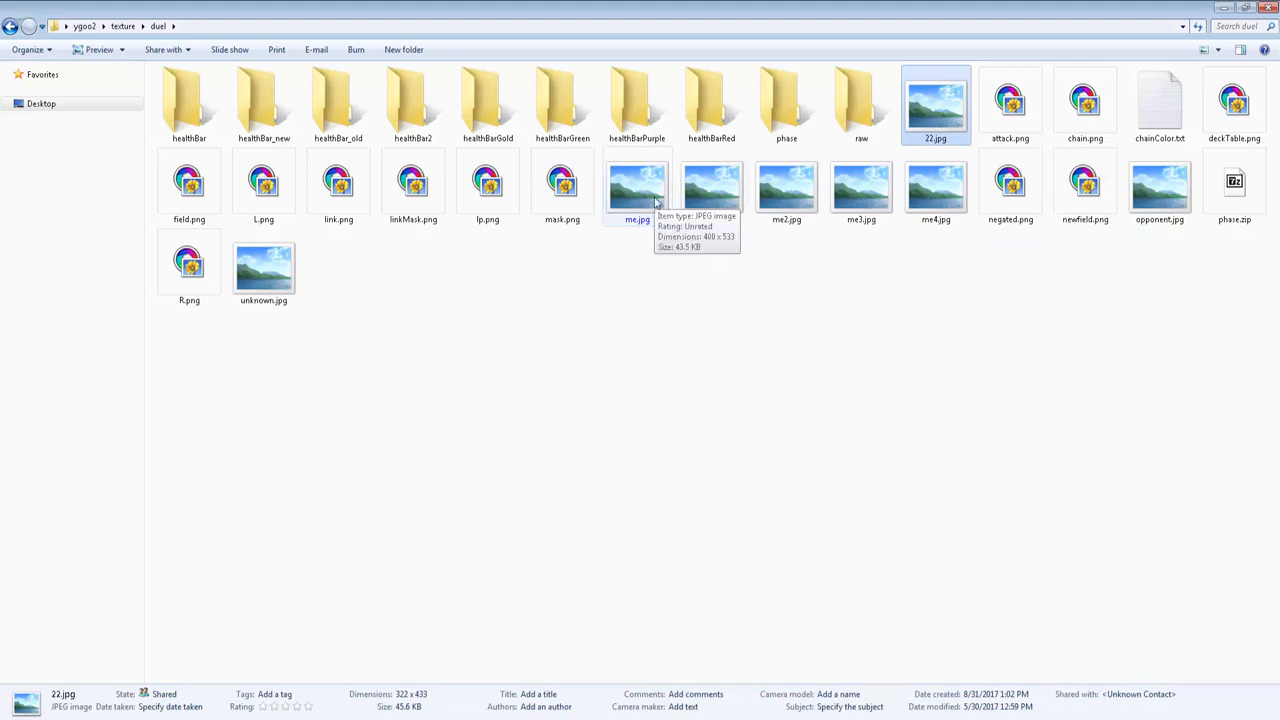
- Preview attack.png and the next icon image negated.png, then close the viewer
{"action": "double_click", "coordinate": [1010, 96]}
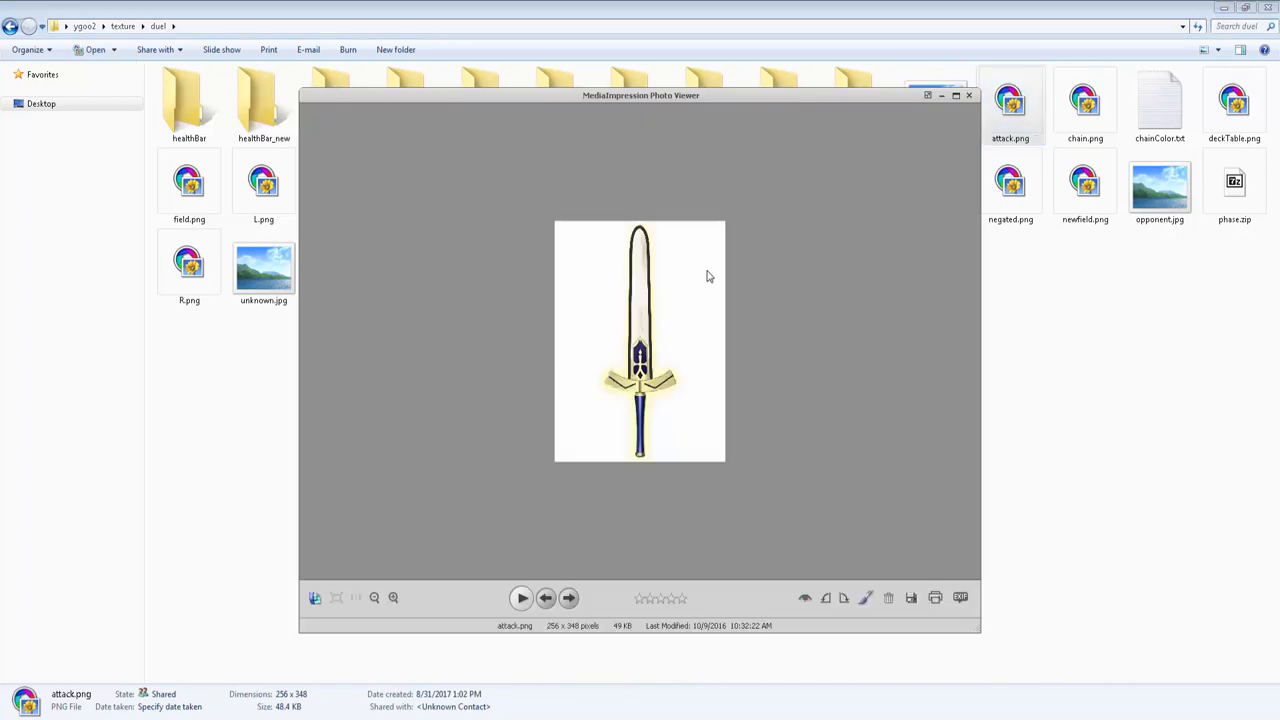
{"action": "left_click", "coordinate": [968, 96]}
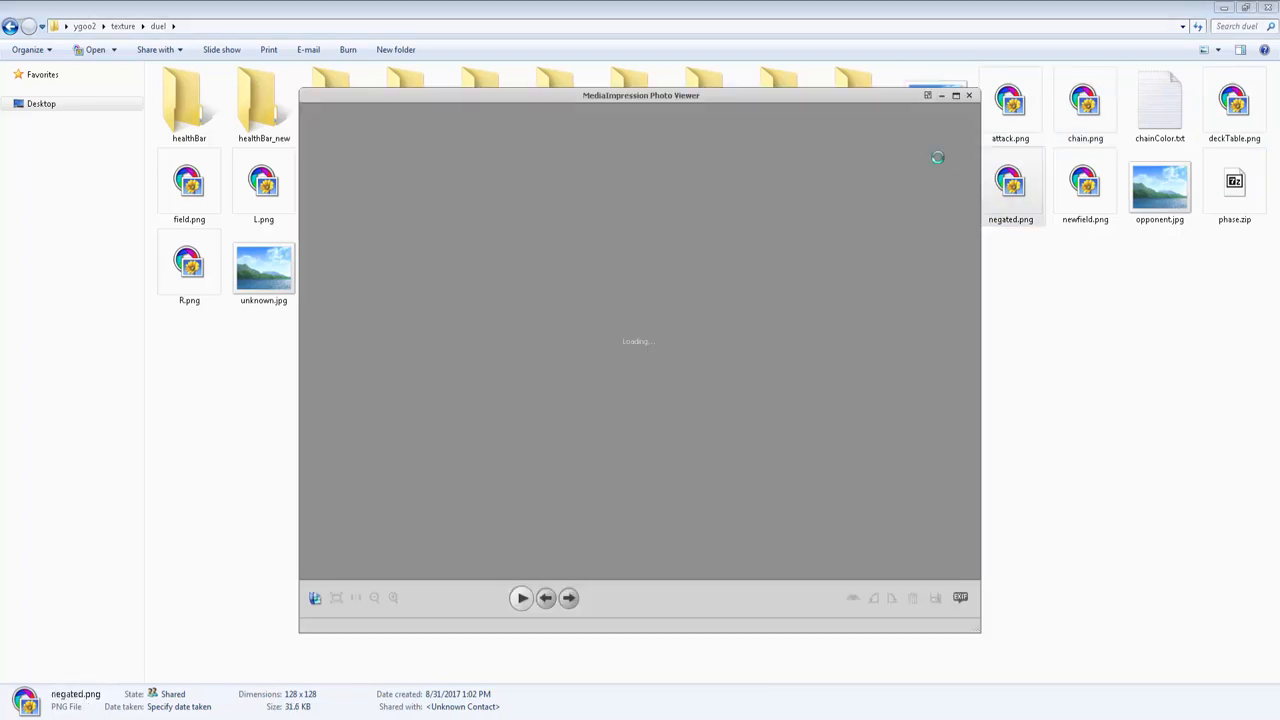
{"action": "left_click", "coordinate": [968, 96]}
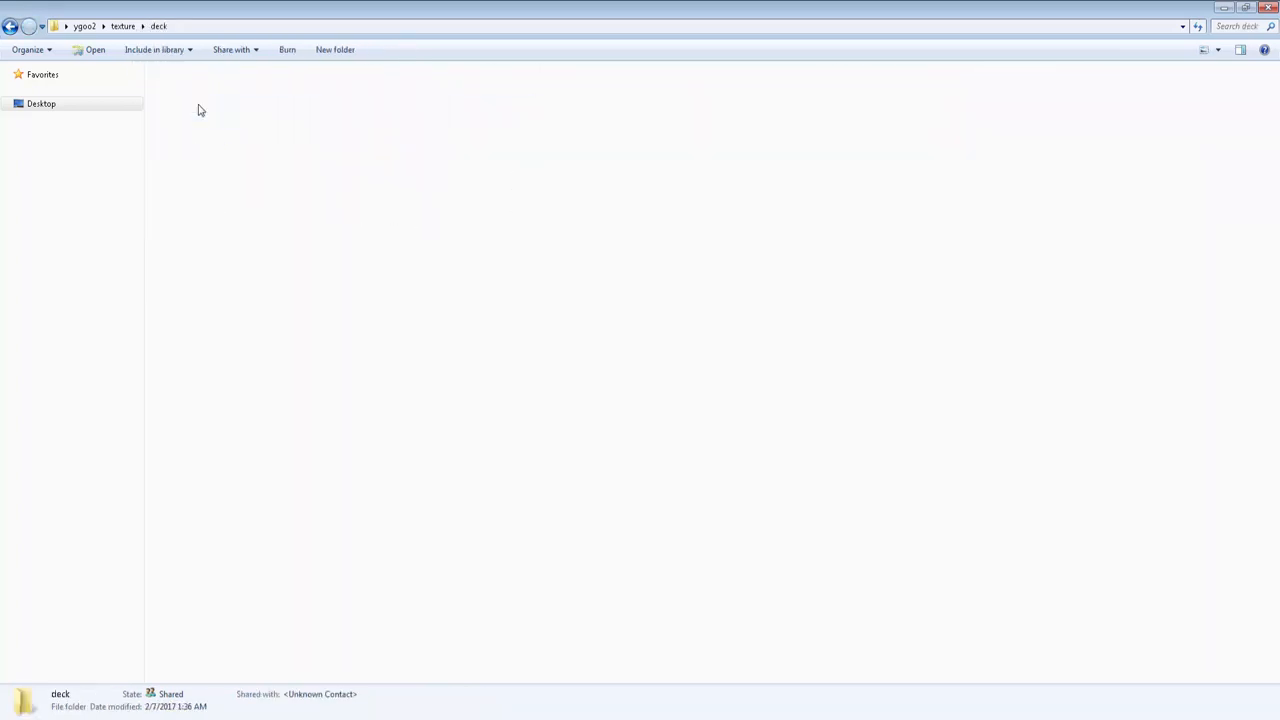
- Preview table.png, close it and go back up to the texture folder
{"action": "double_click", "coordinate": [196, 114]}
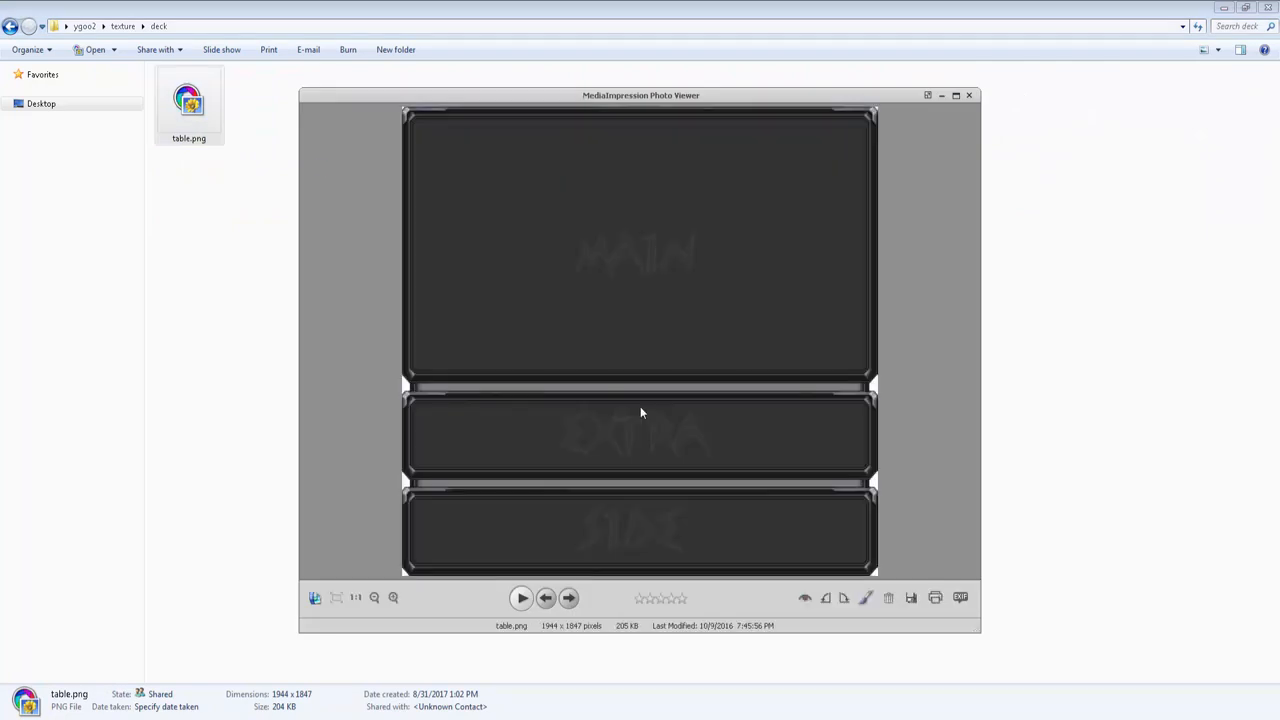
{"action": "mouse_move", "coordinate": [580, 212]}
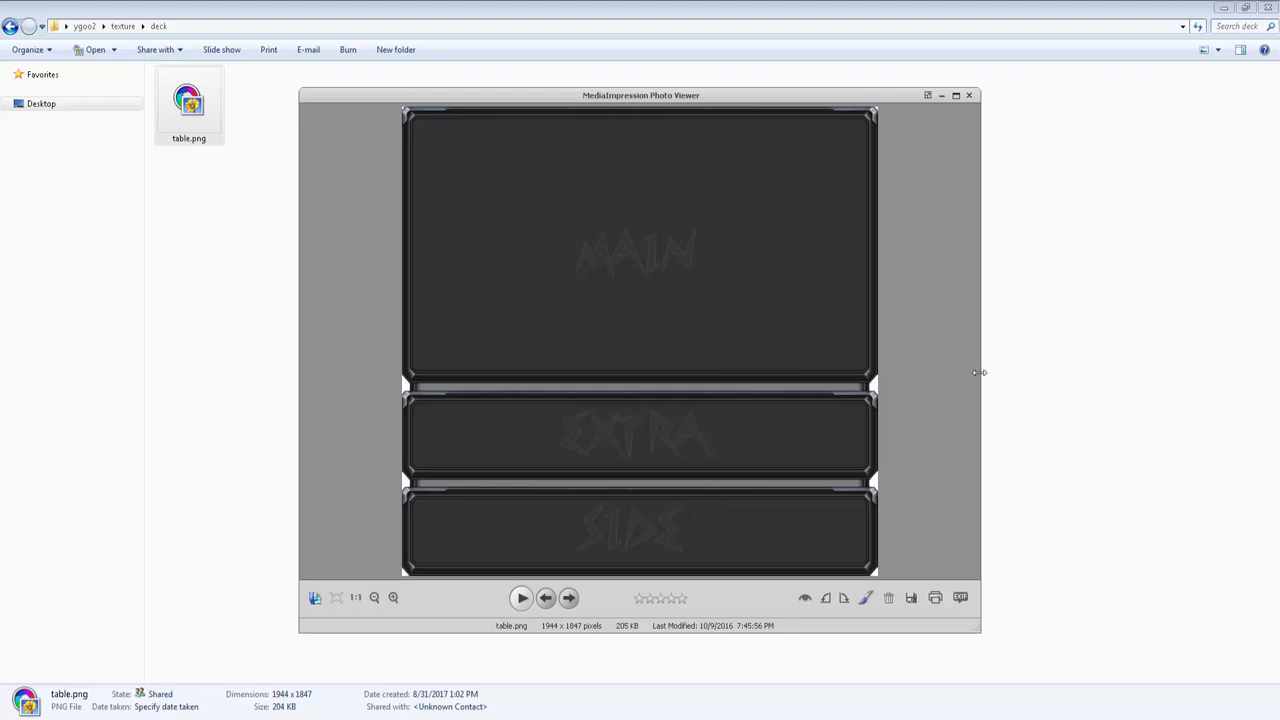
{"action": "left_click", "coordinate": [968, 96]}
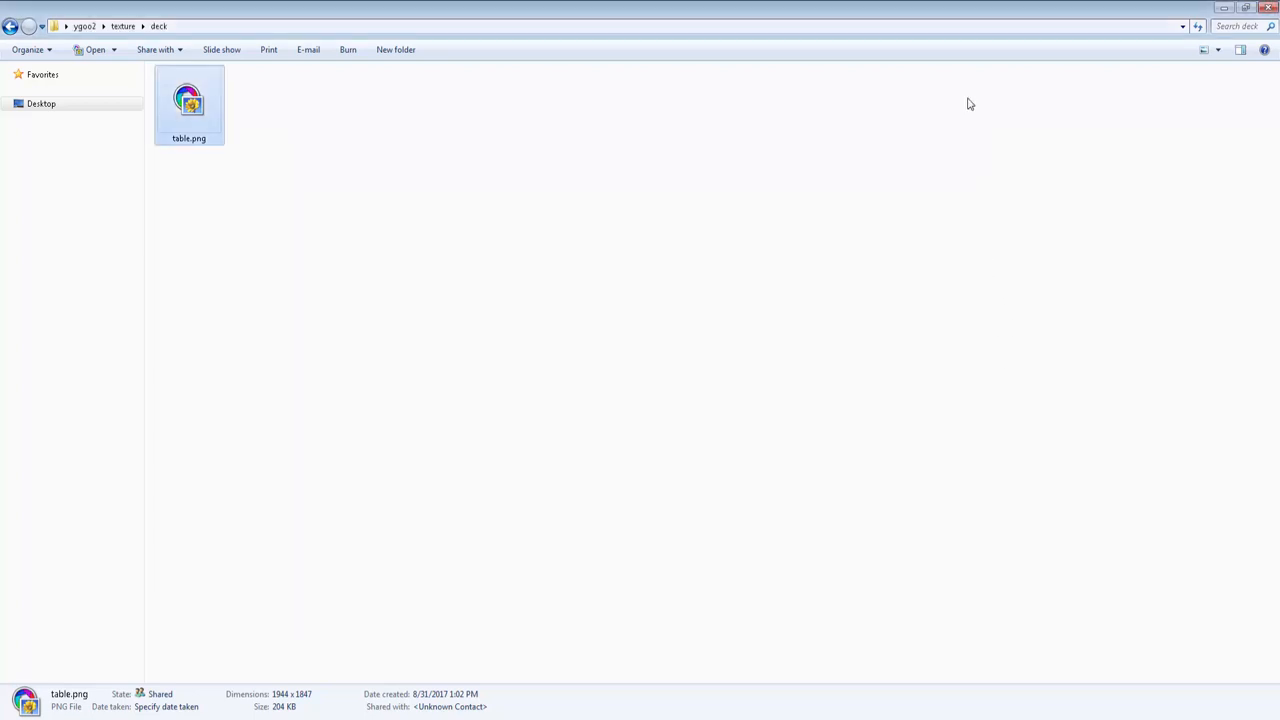
{"action": "left_click", "coordinate": [120, 26]}
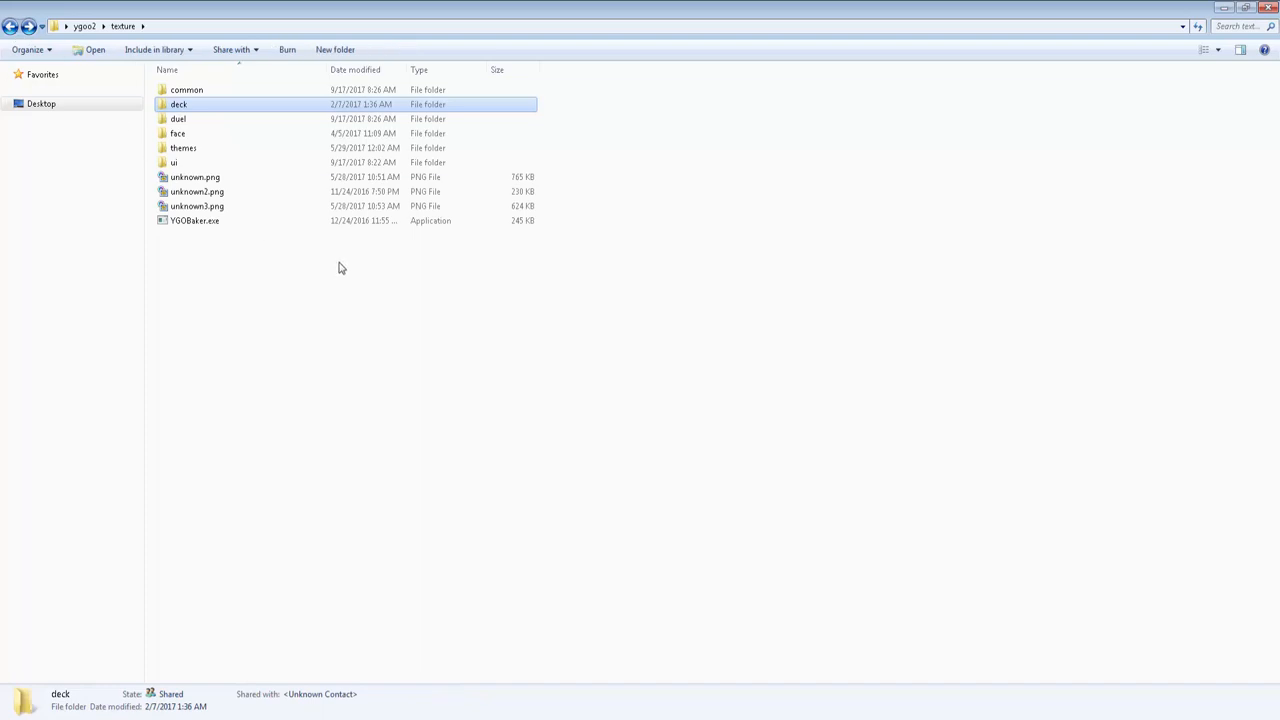
{"action": "mouse_move", "coordinate": [256, 378]}
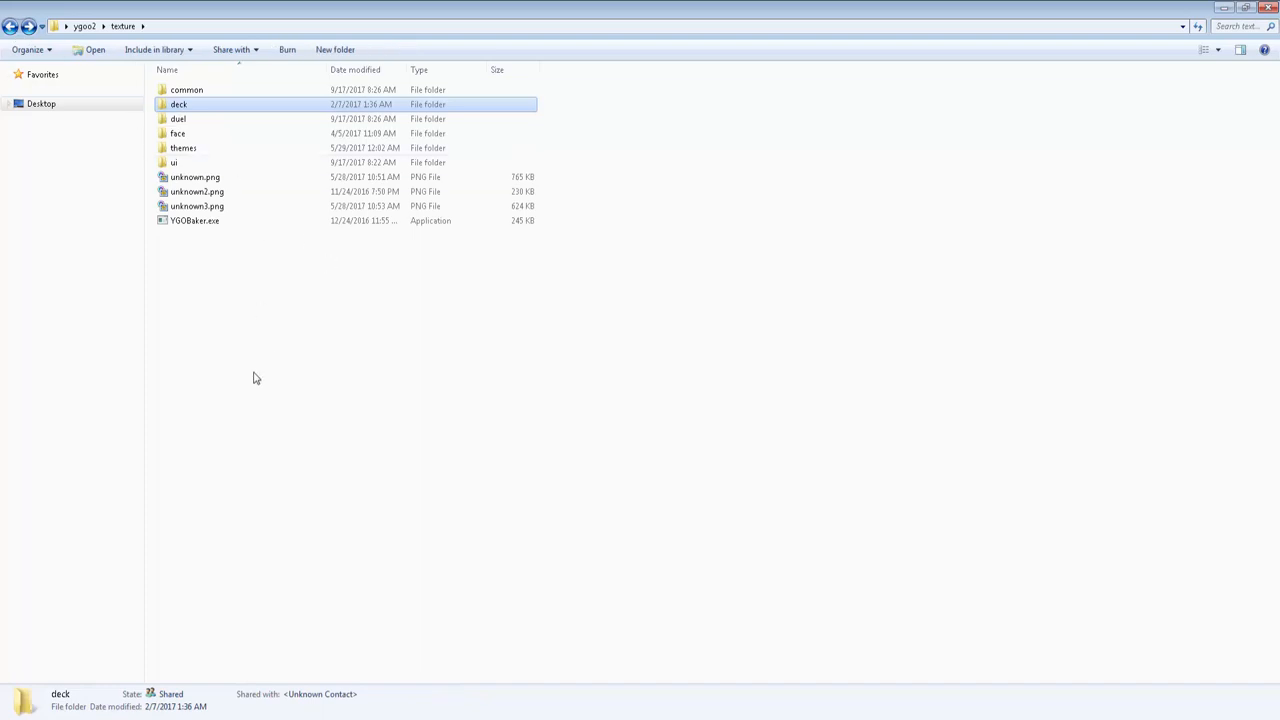
- Revisit the common folder, select deck.jpg, and return to the texture folder
{"action": "left_click", "coordinate": [186, 90]}
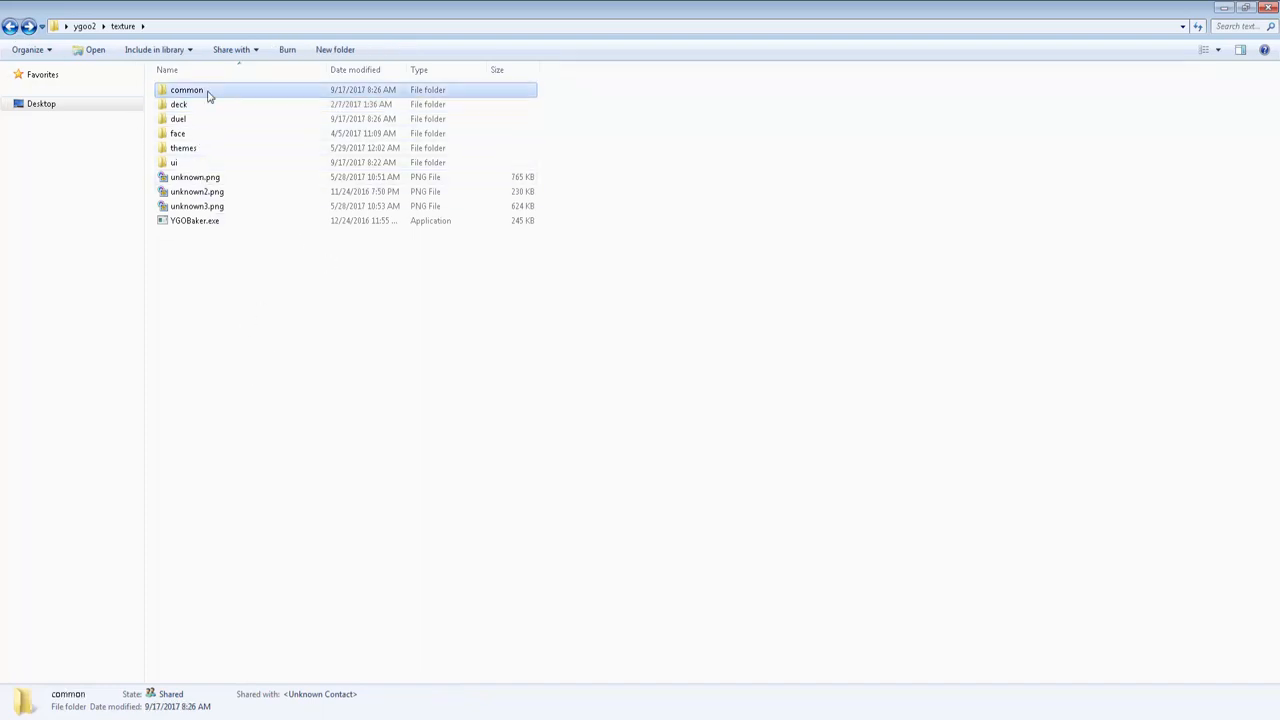
{"action": "double_click", "coordinate": [188, 92]}
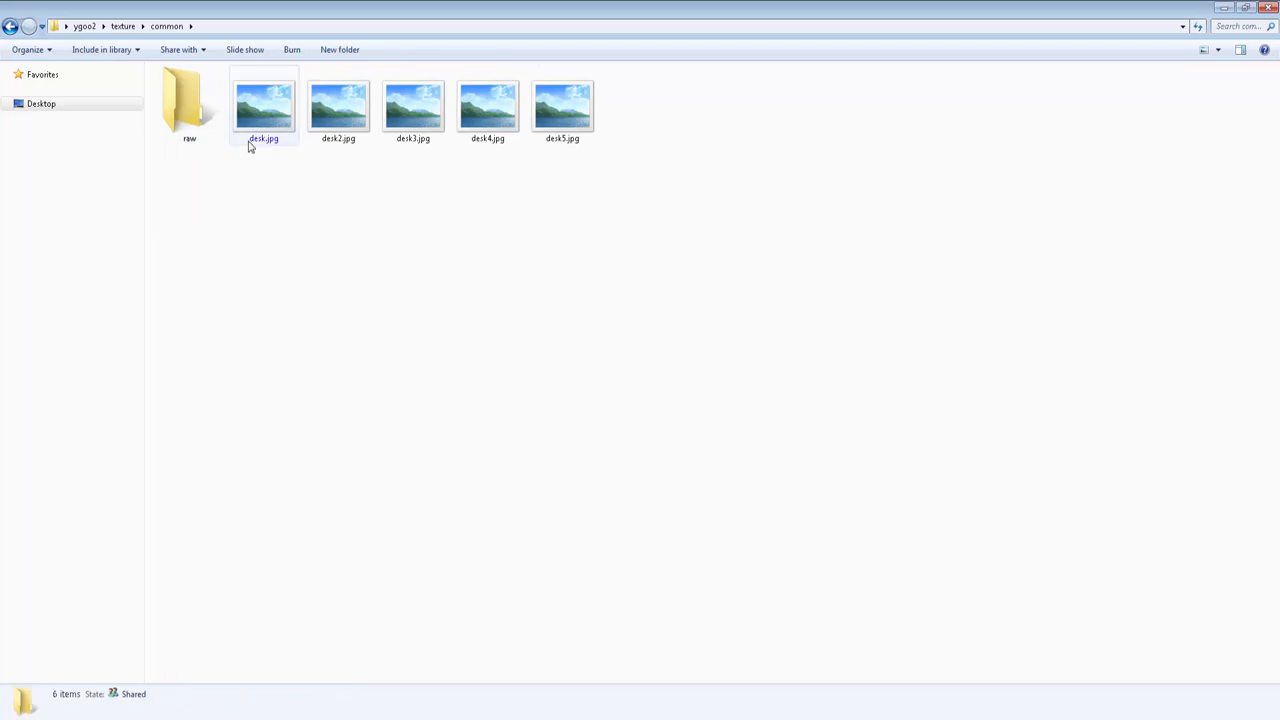
{"action": "left_click", "coordinate": [268, 104]}
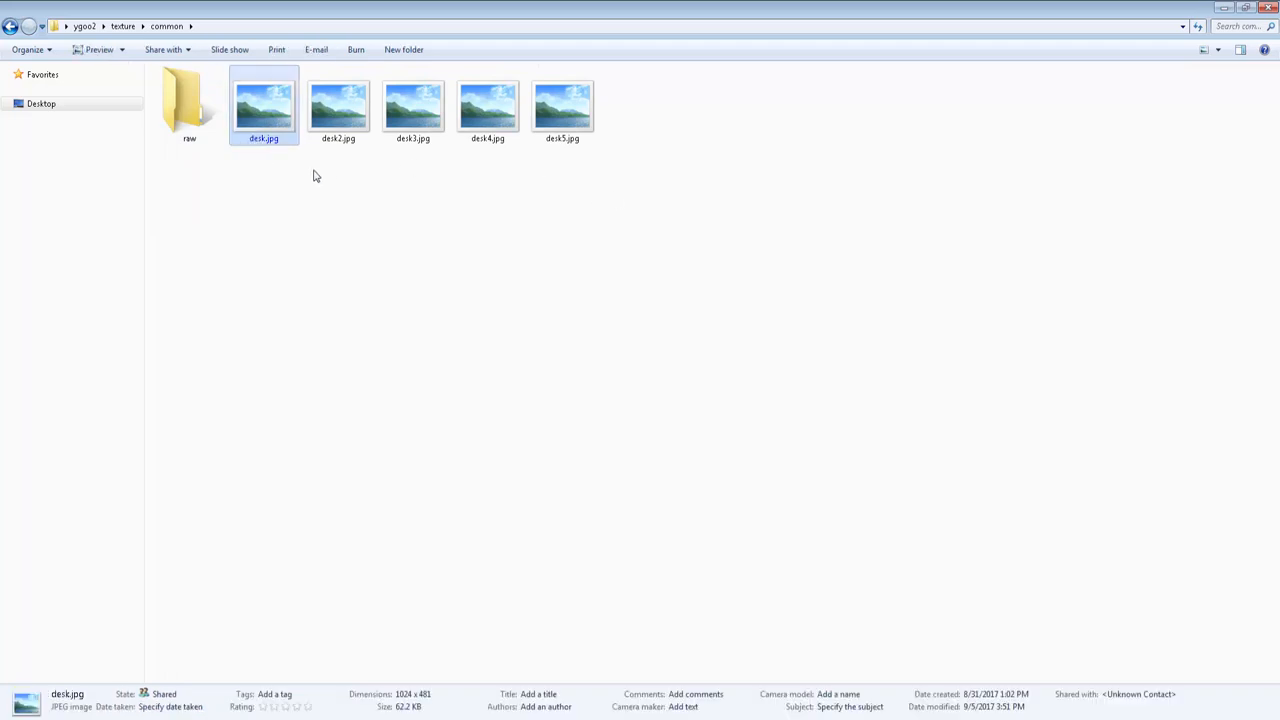
{"action": "mouse_move", "coordinate": [294, 160]}
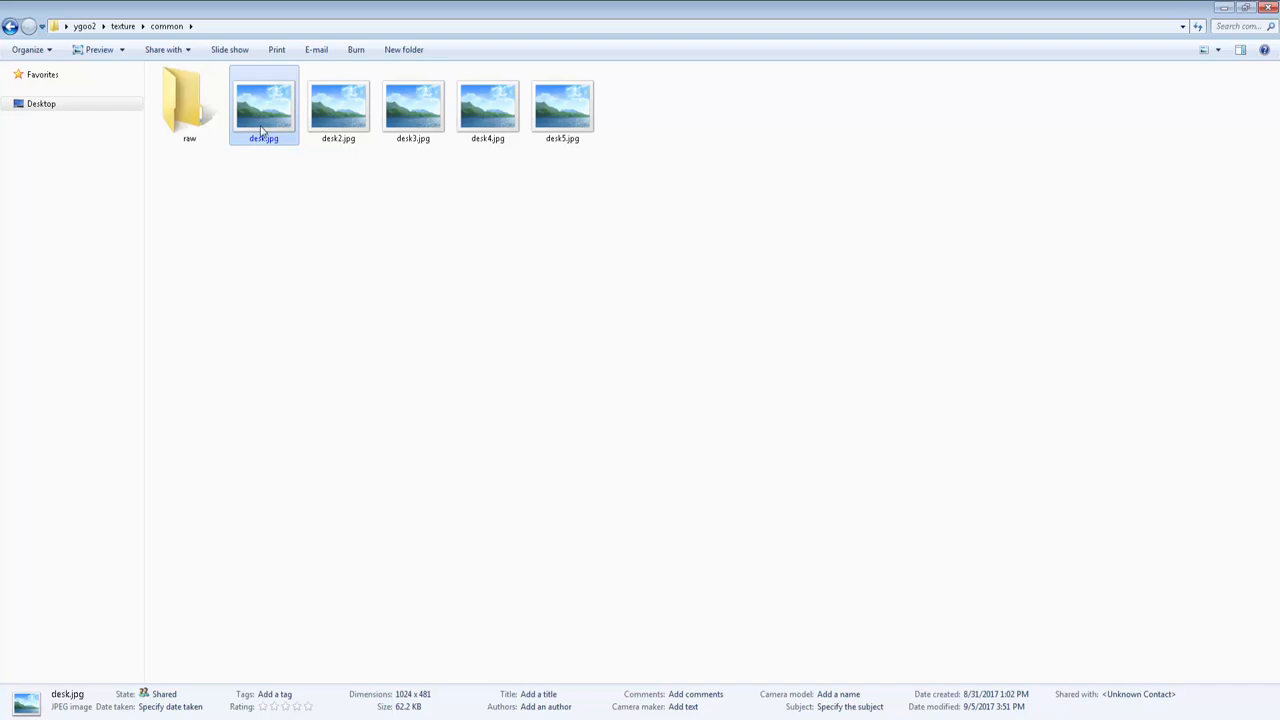
{"action": "left_click", "coordinate": [124, 26]}
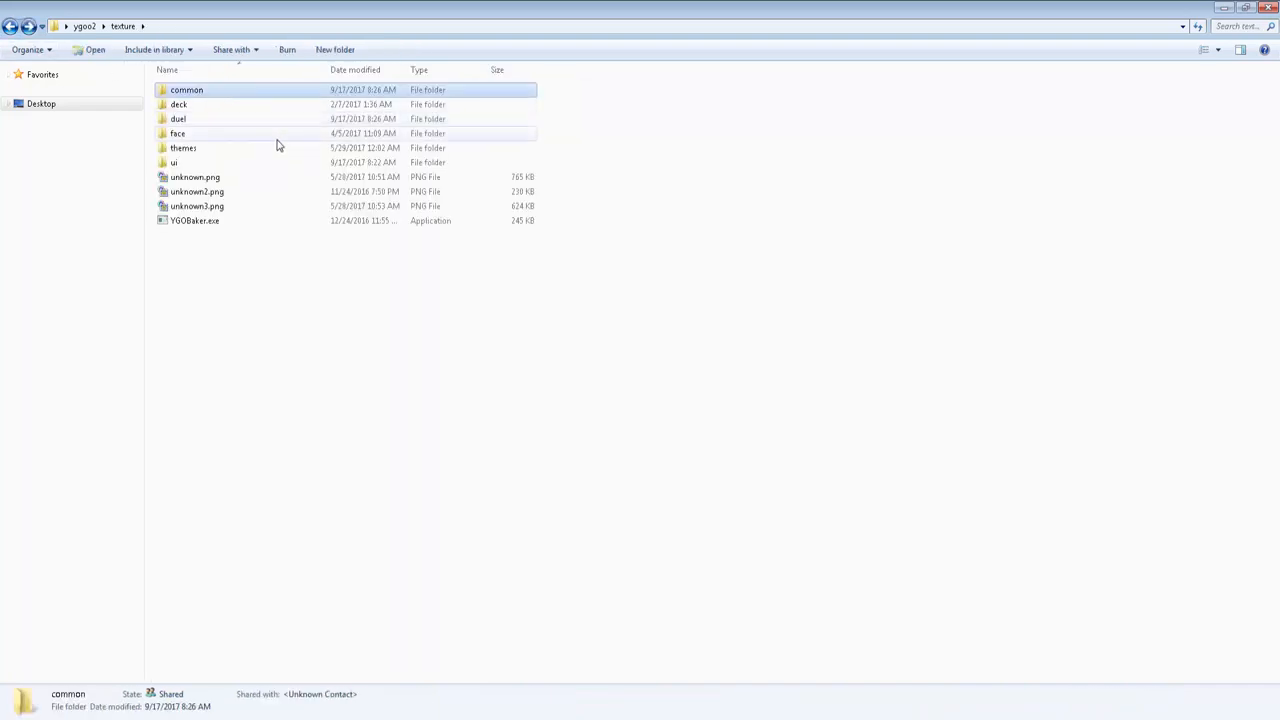
- Enter the duel textures folder listing healthbar subfolders and duel images
{"action": "double_click", "coordinate": [178, 120]}
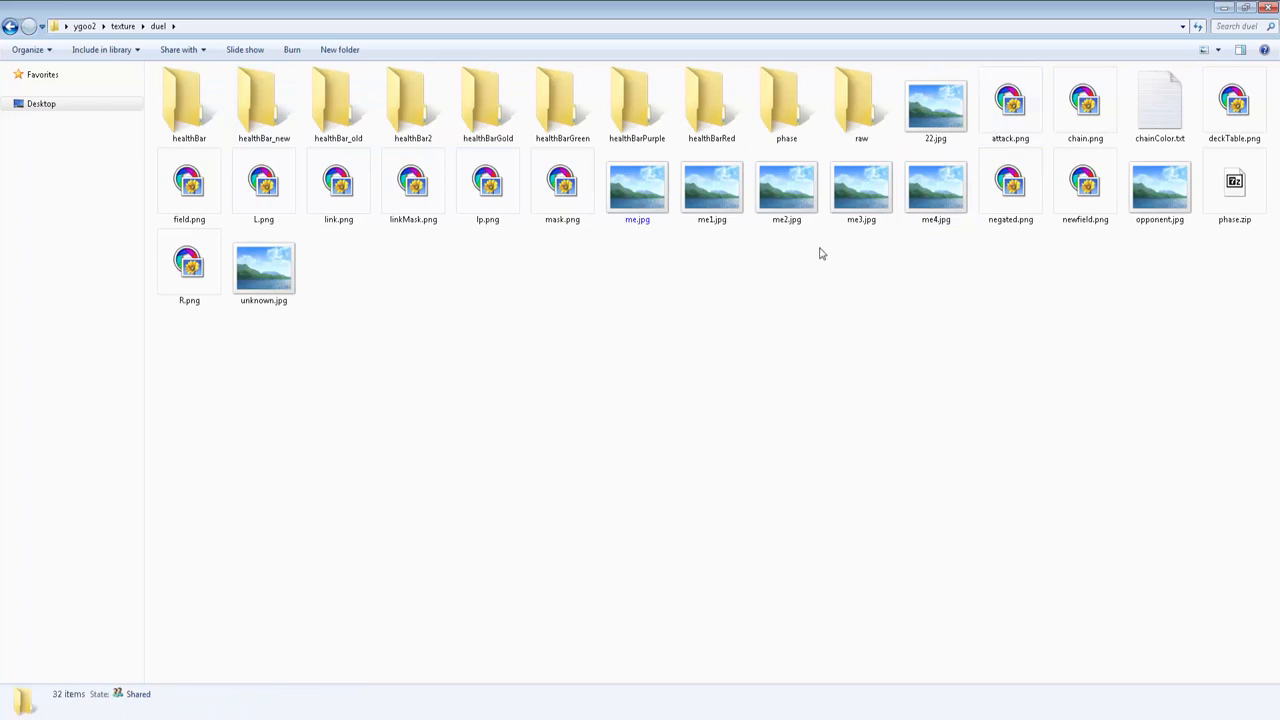
{"action": "left_click", "coordinate": [196, 98]}
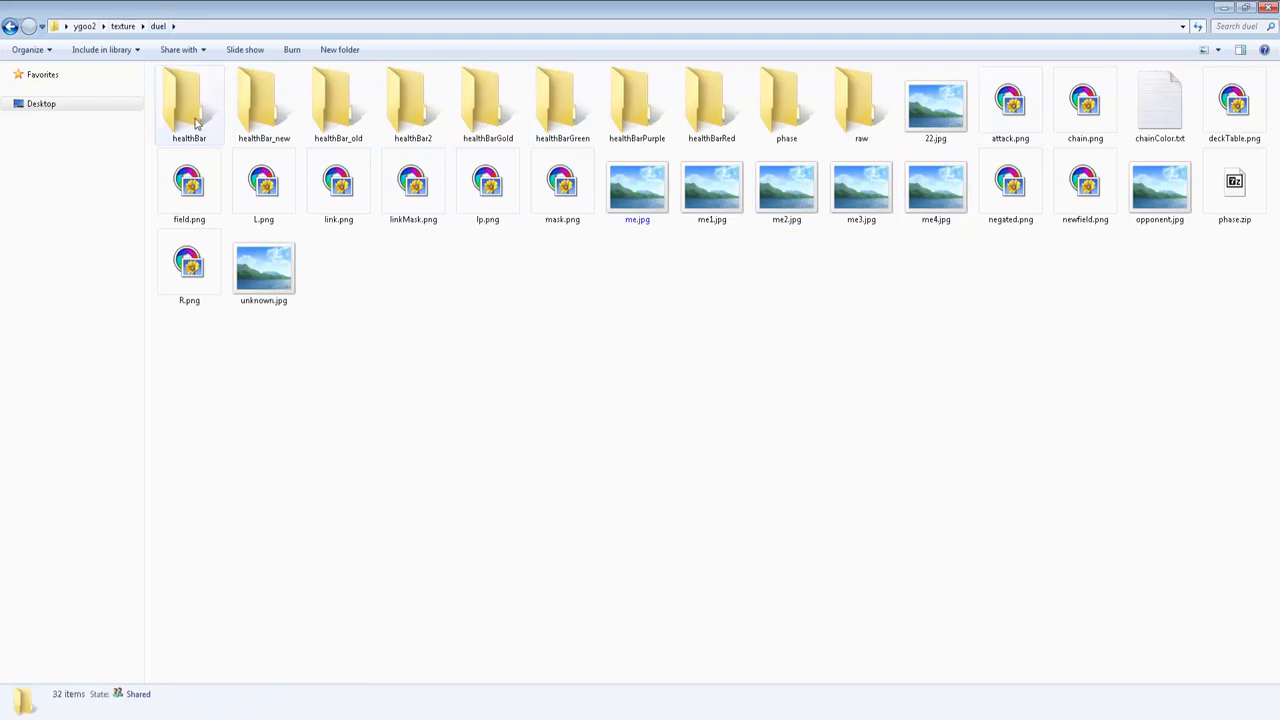
{"action": "mouse_move", "coordinate": [692, 204]}
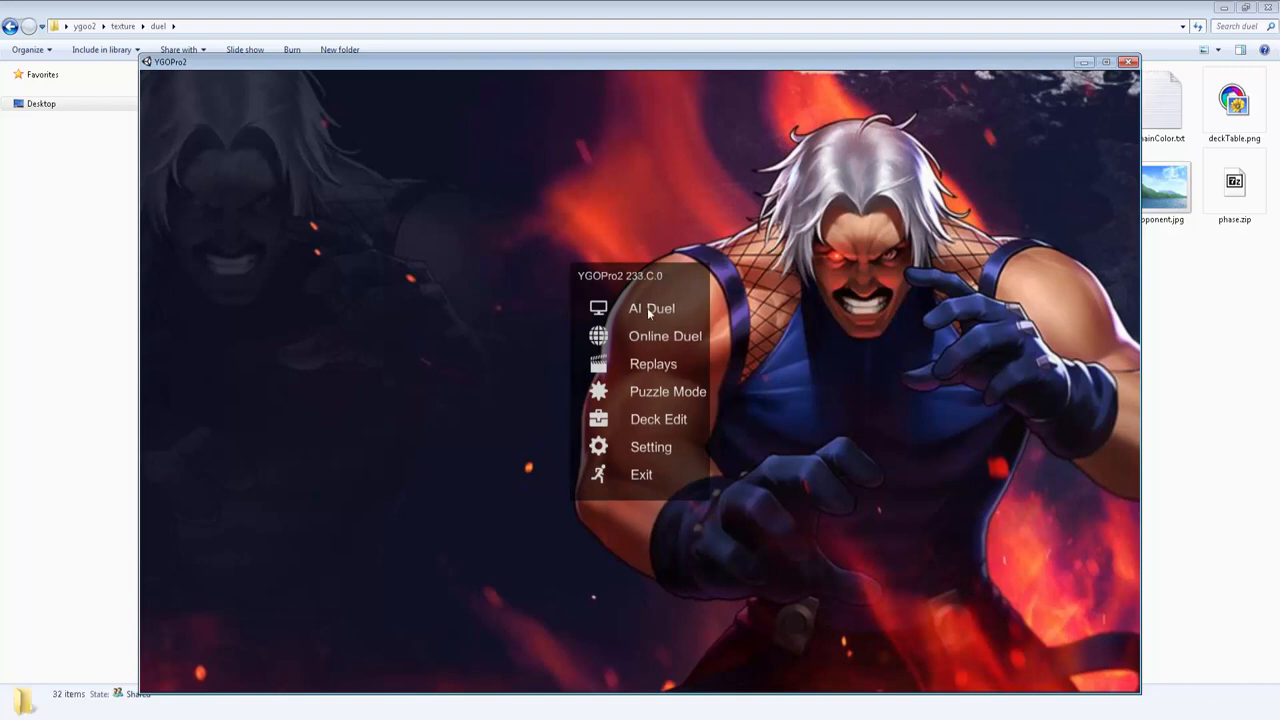
- Launch an AI duel with Link Duel toggled, reach Main Phase 1, then close YGOPro2
{"action": "left_click", "coordinate": [648, 308]}
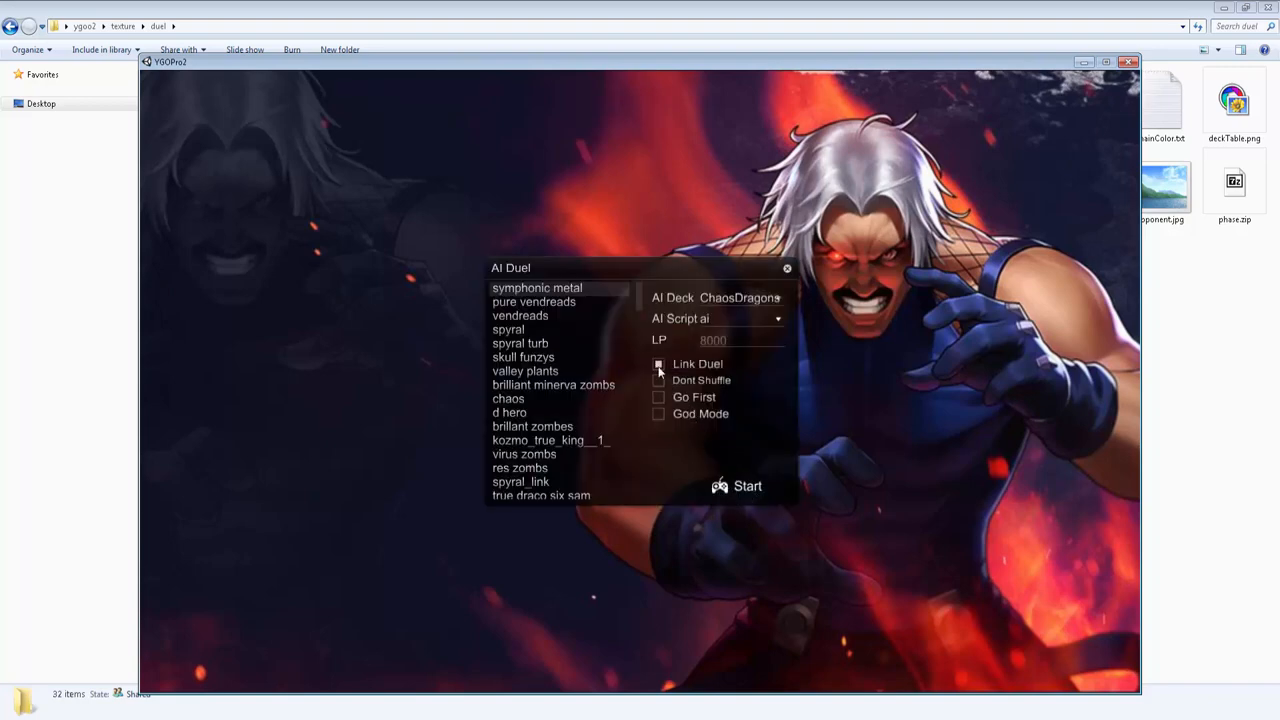
{"action": "left_click", "coordinate": [746, 486]}
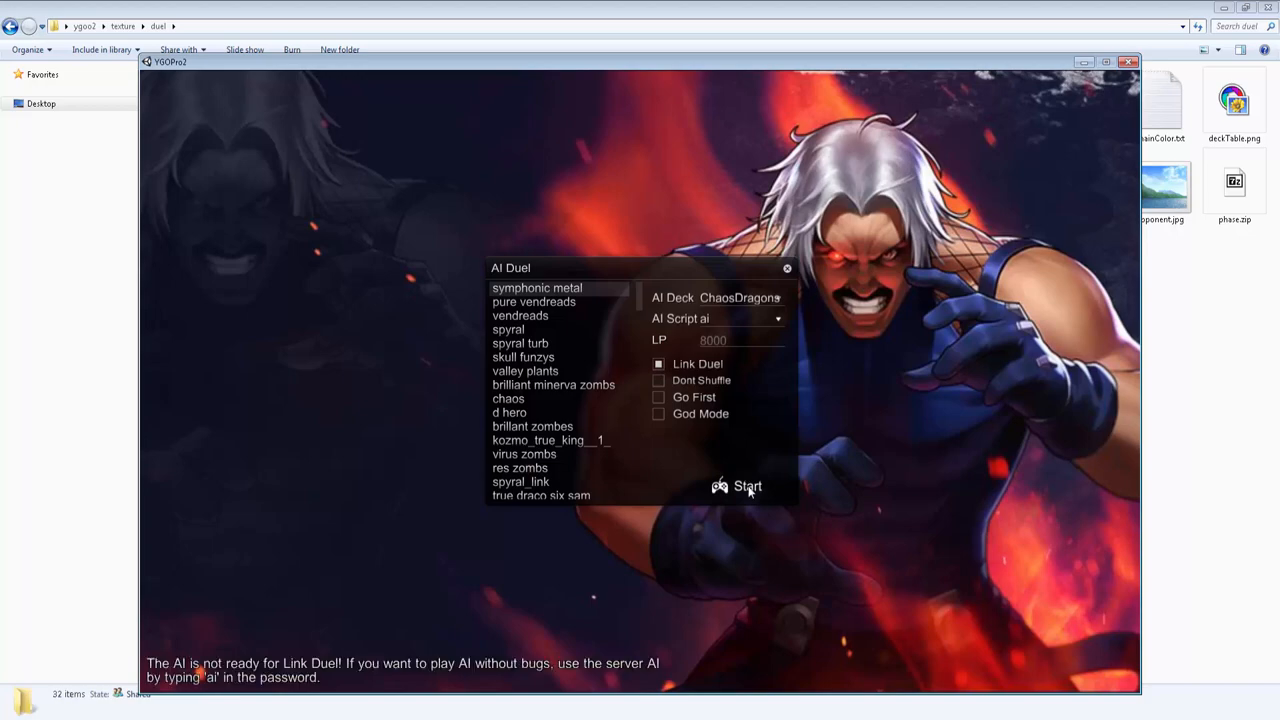
{"action": "left_click", "coordinate": [748, 488]}
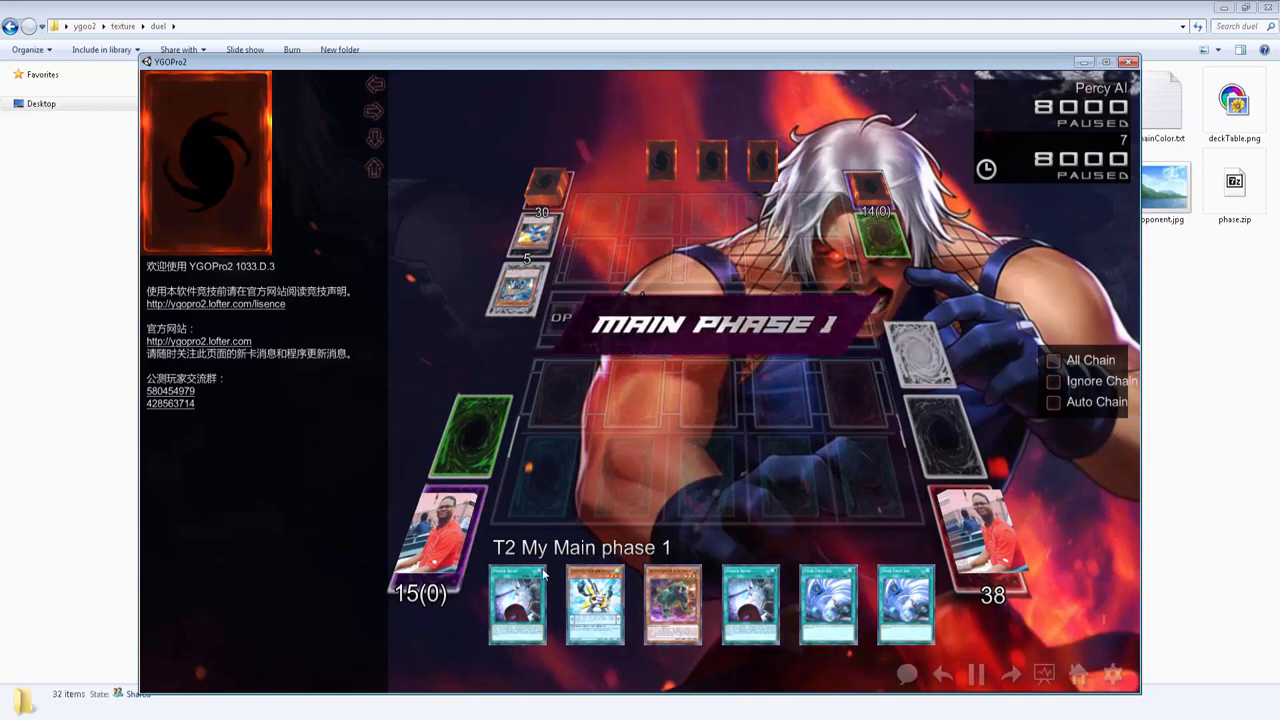
{"action": "left_click", "coordinate": [518, 600]}
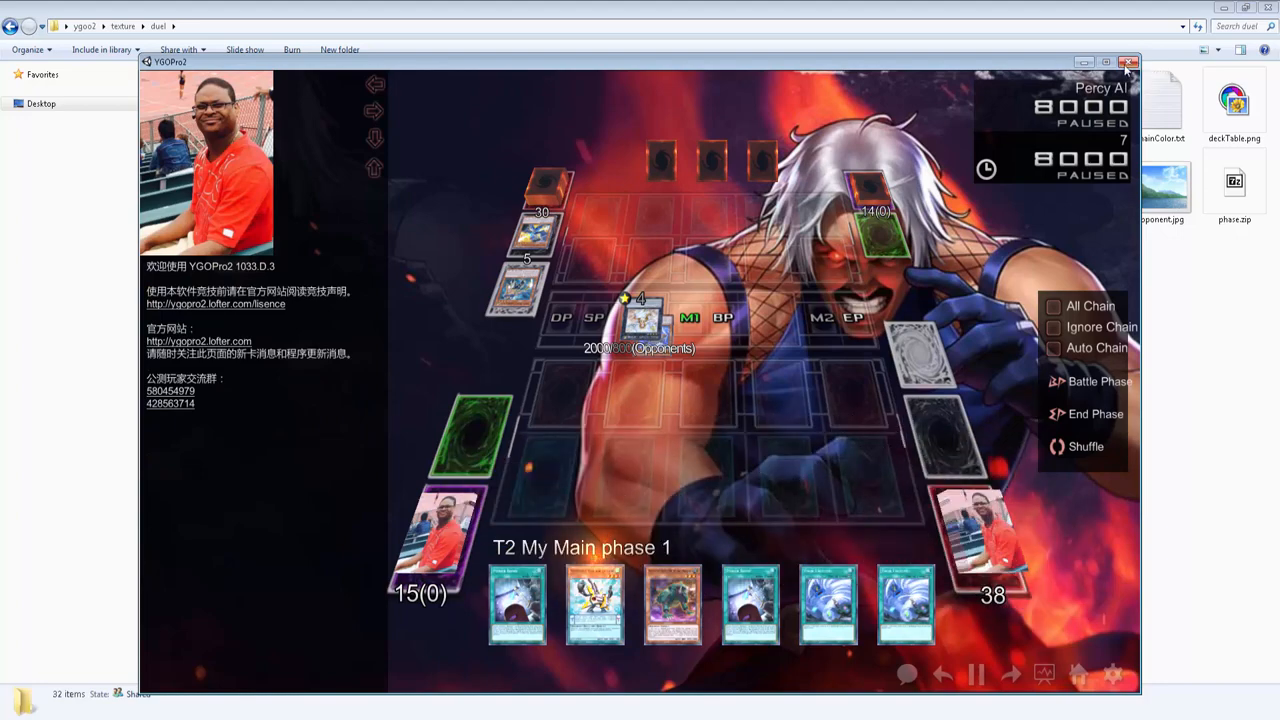
{"action": "left_click", "coordinate": [1134, 60]}
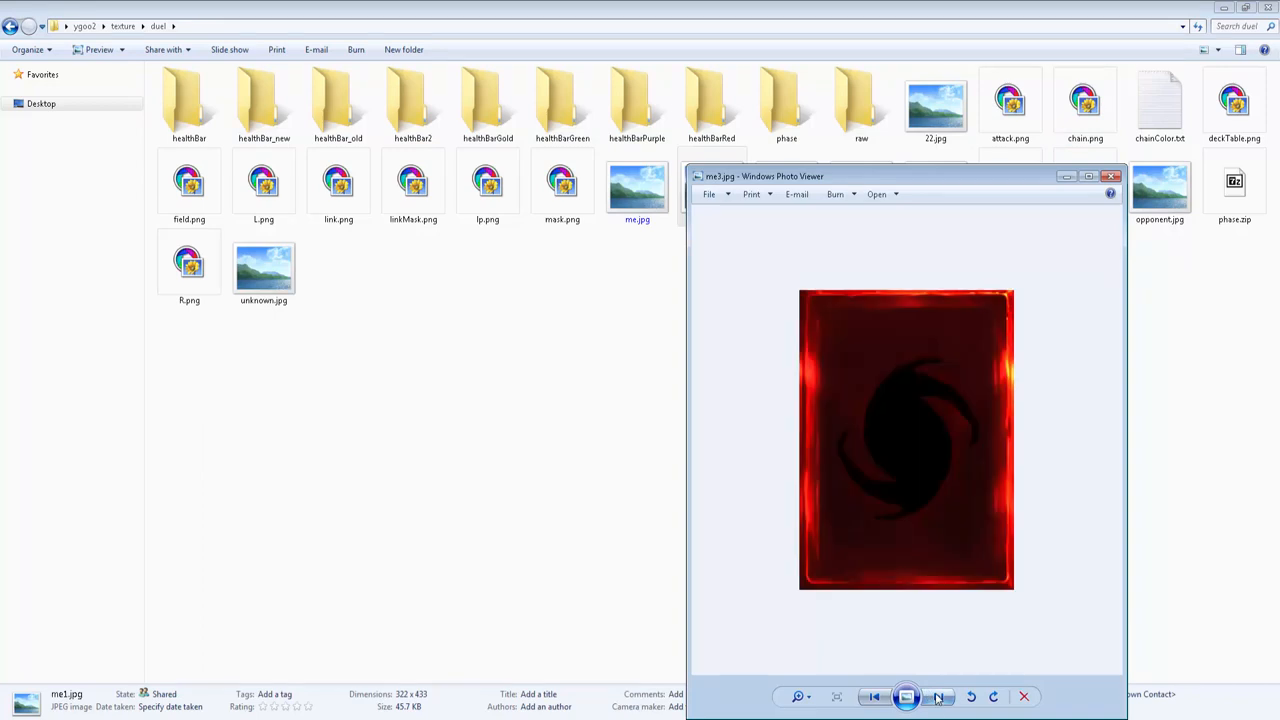
- Step back to the me.jpg avatar photo, view opponent.jpg, and close the viewer
{"action": "left_click", "coordinate": [936, 696]}
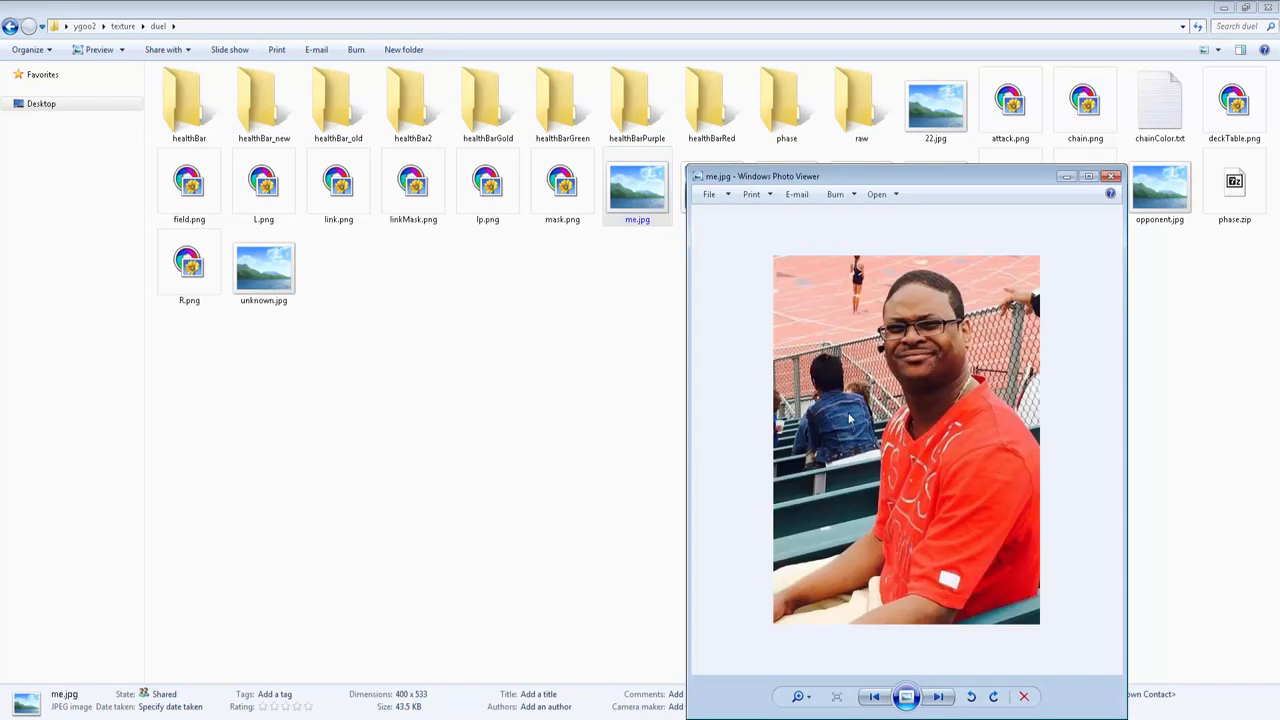
{"action": "mouse_move", "coordinate": [776, 548]}
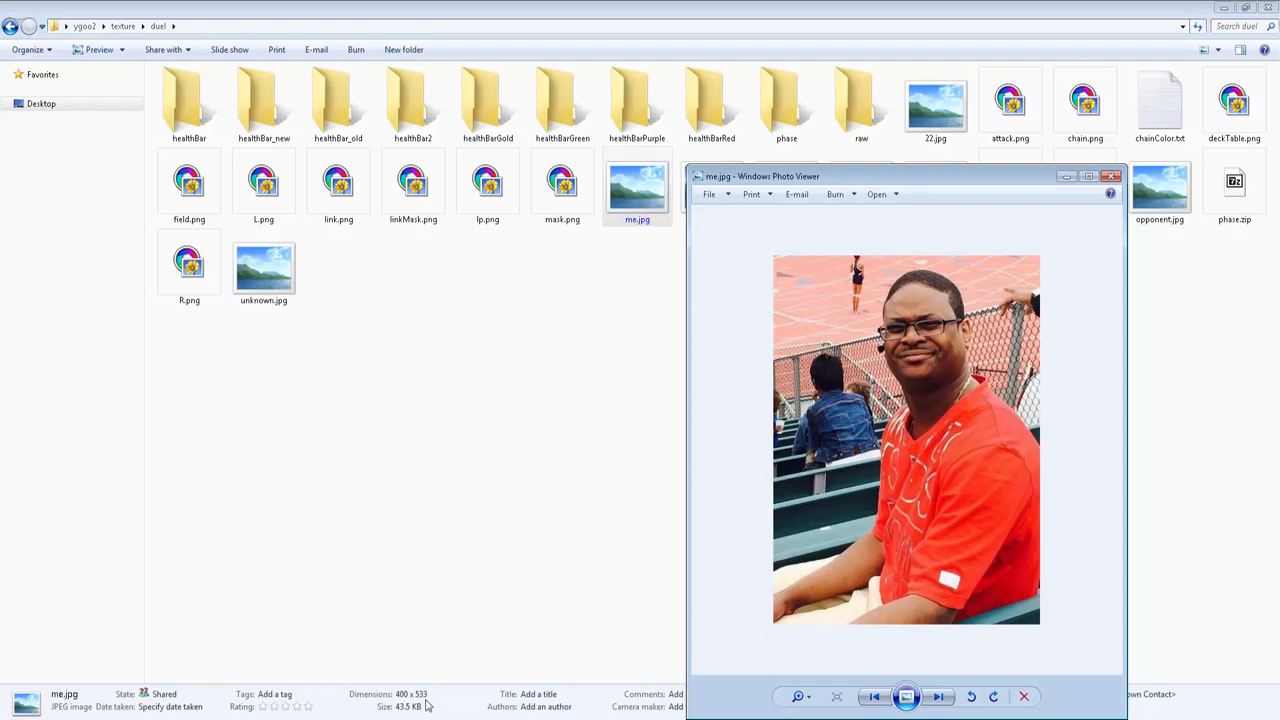
{"action": "mouse_move", "coordinate": [414, 688]}
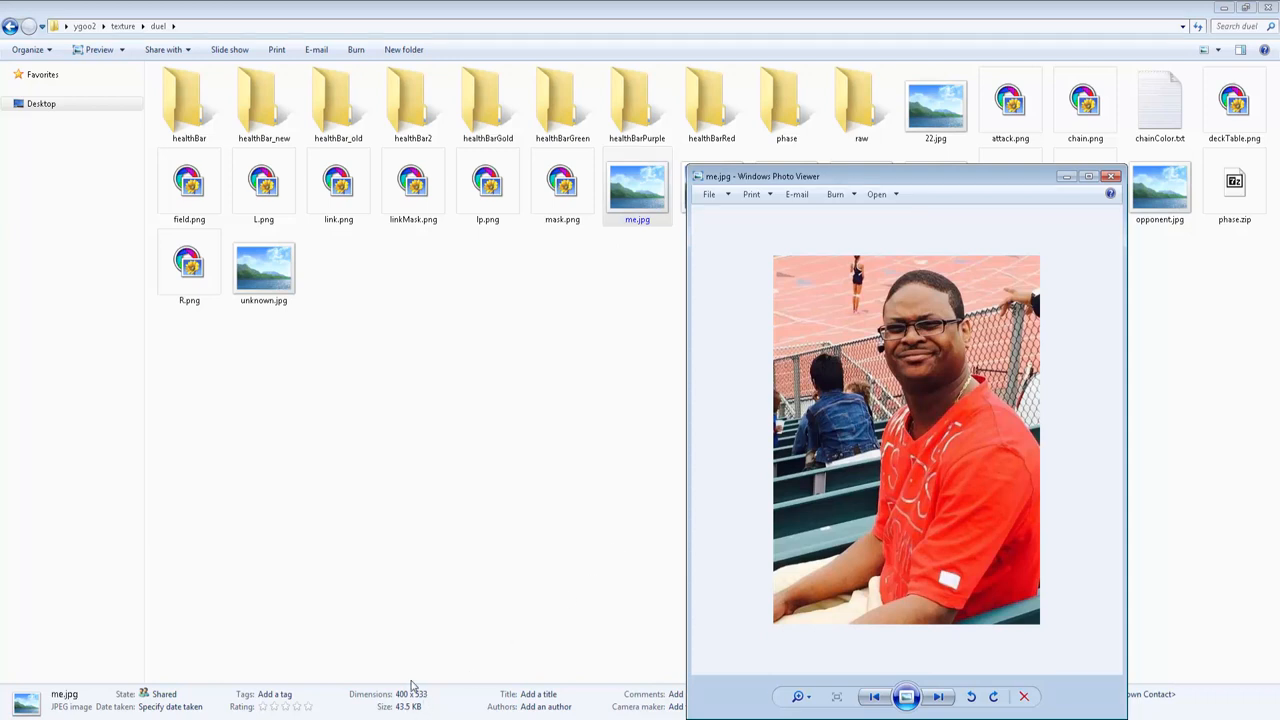
{"action": "mouse_move", "coordinate": [520, 554]}
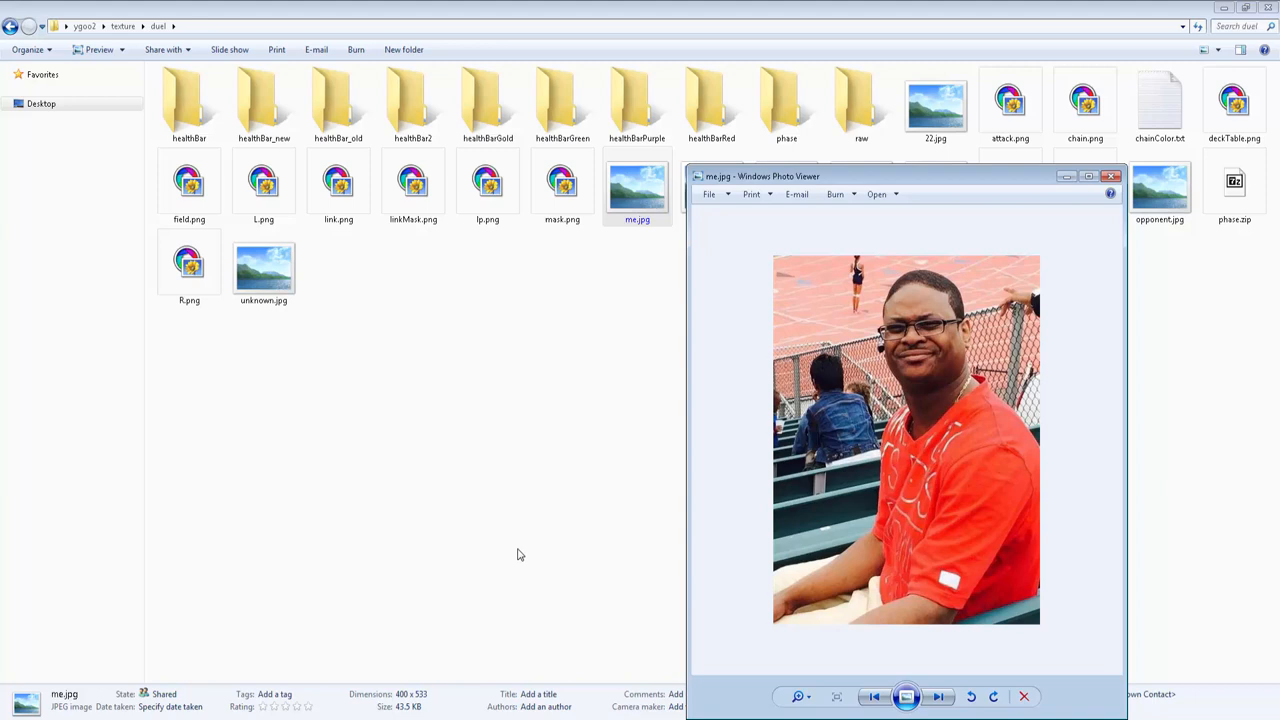
{"action": "mouse_move", "coordinate": [938, 656]}
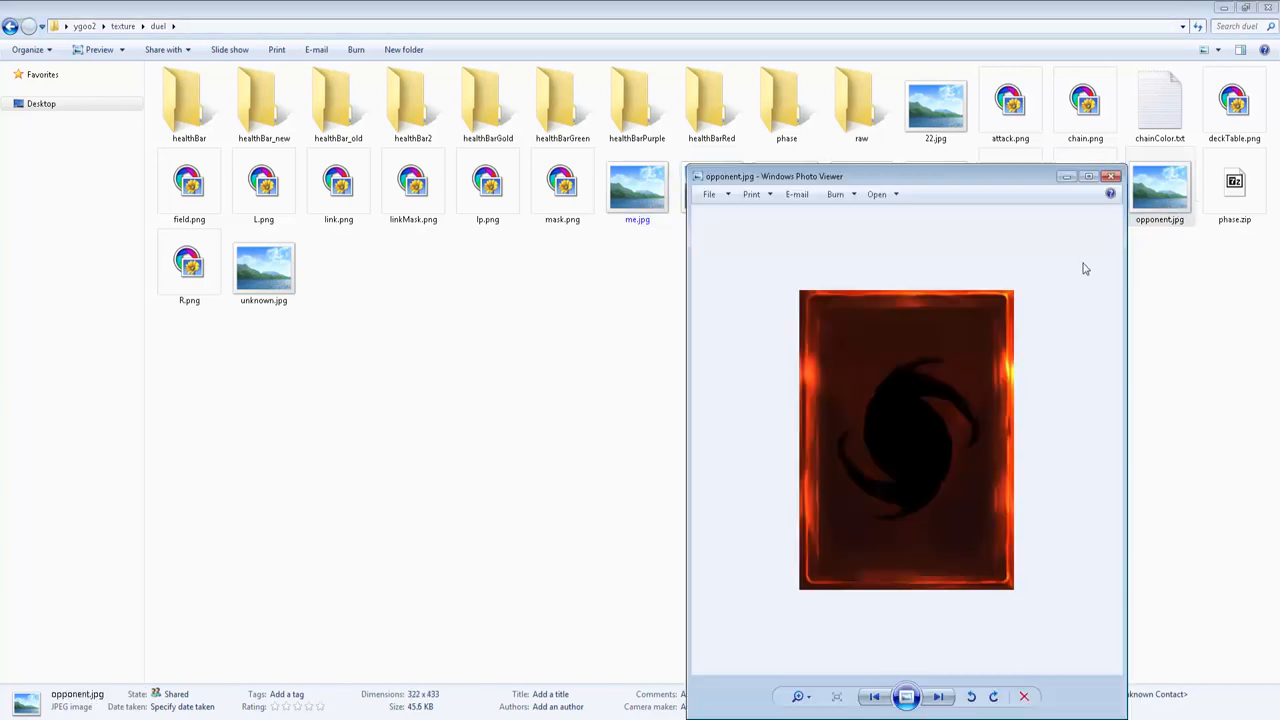
{"action": "left_click", "coordinate": [1112, 176]}
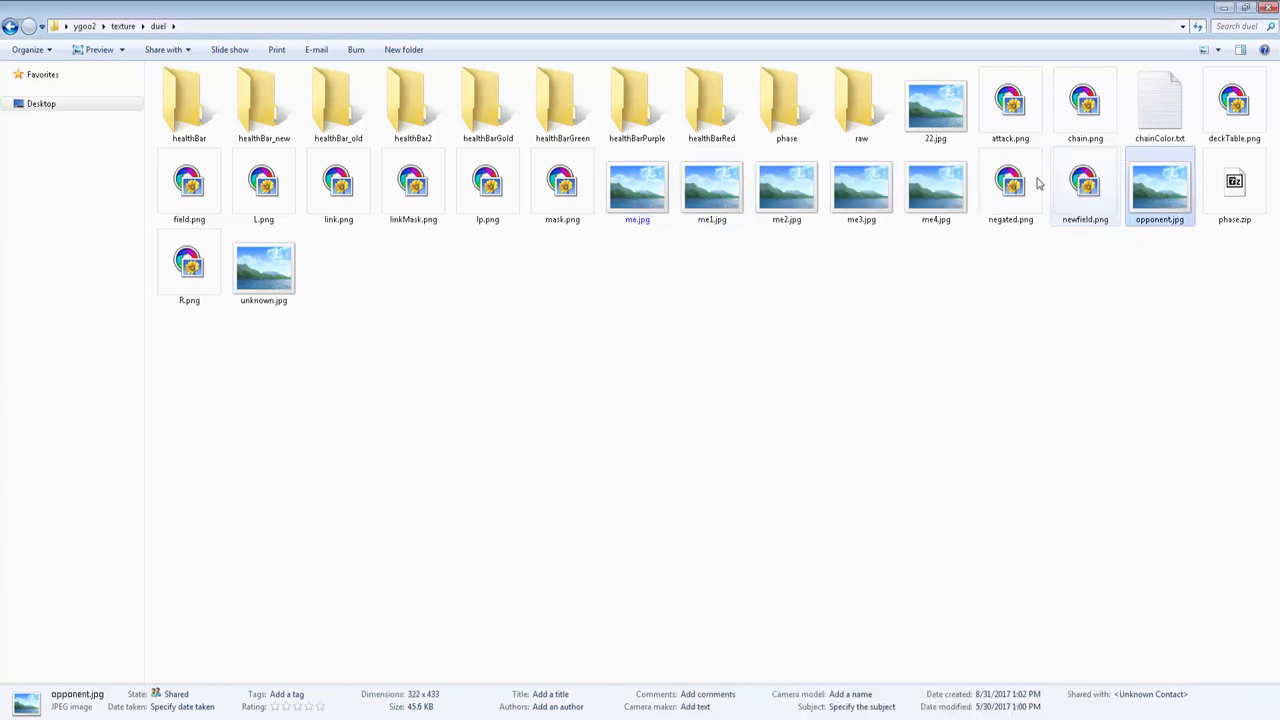
{"action": "mouse_move", "coordinate": [356, 232]}
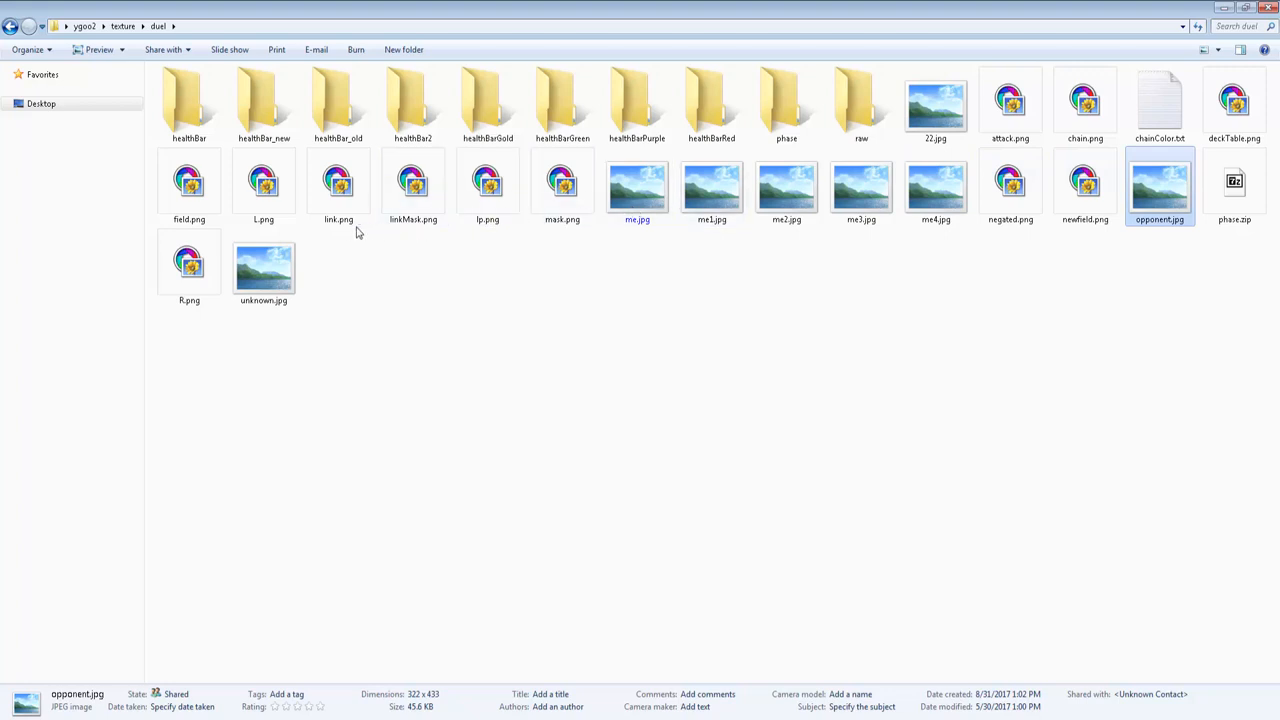
{"action": "double_click", "coordinate": [338, 180]}
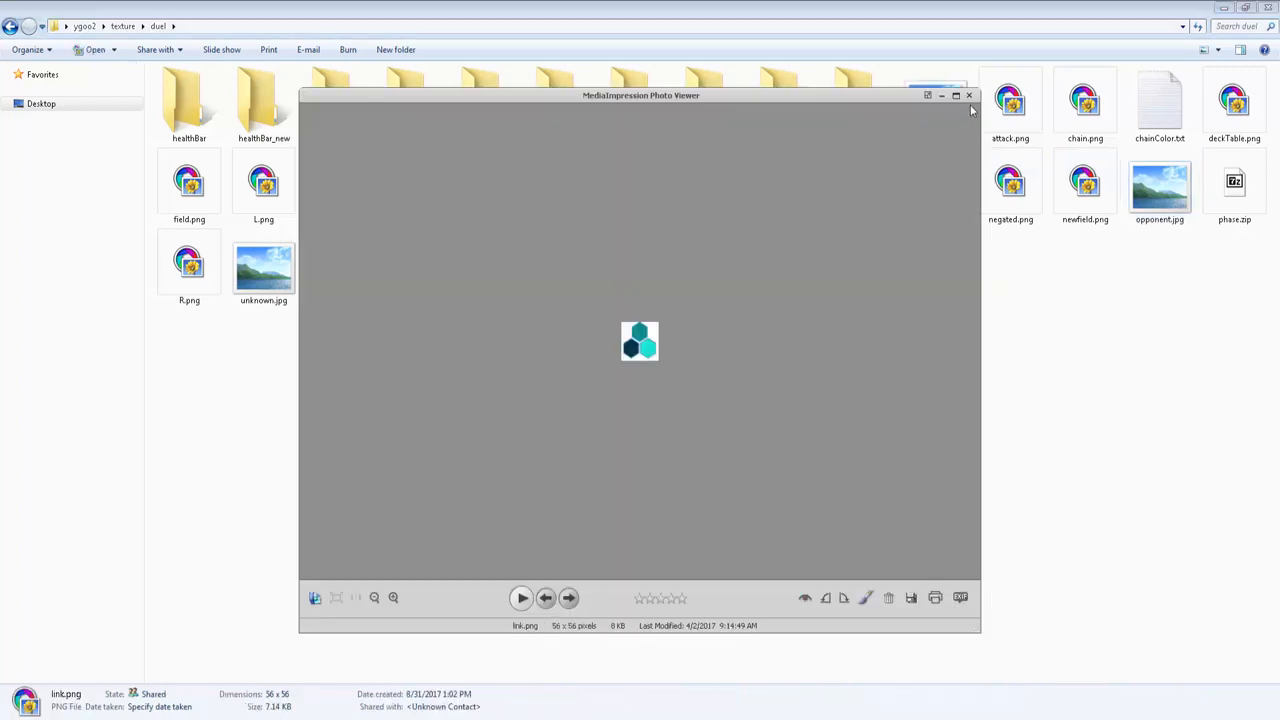
{"action": "mouse_move", "coordinate": [968, 96]}
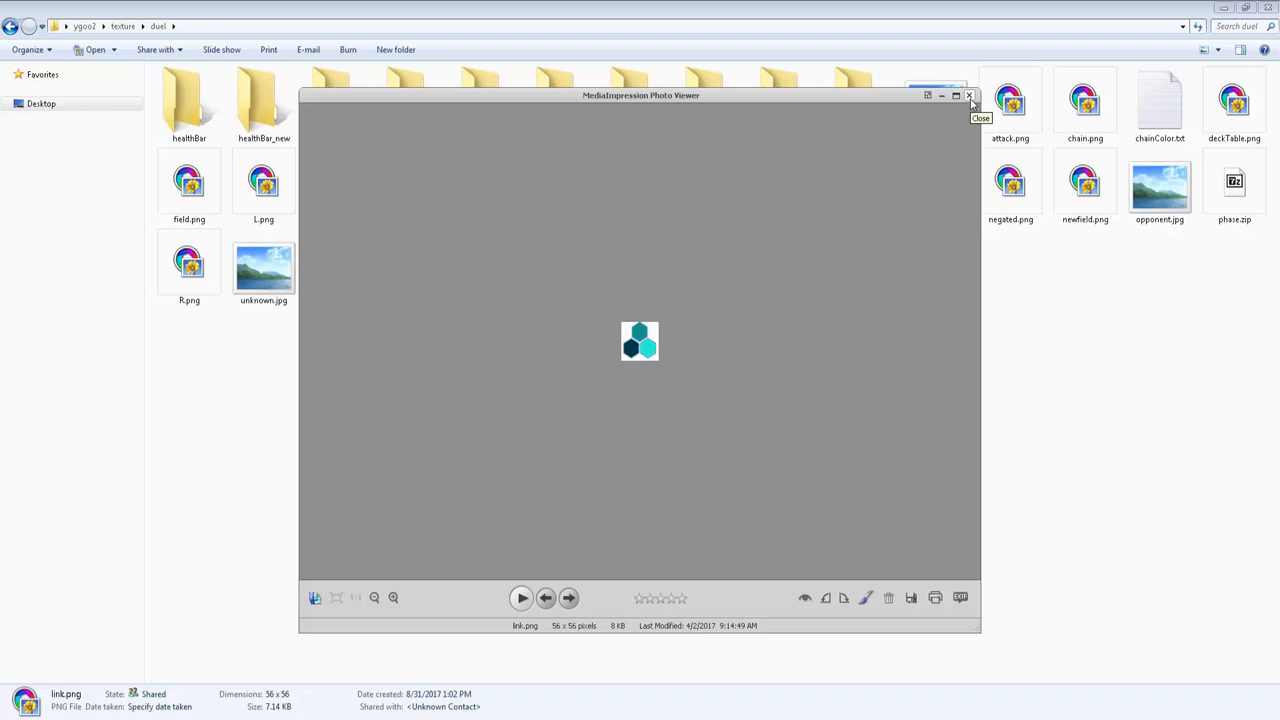
{"action": "left_click", "coordinate": [968, 96]}
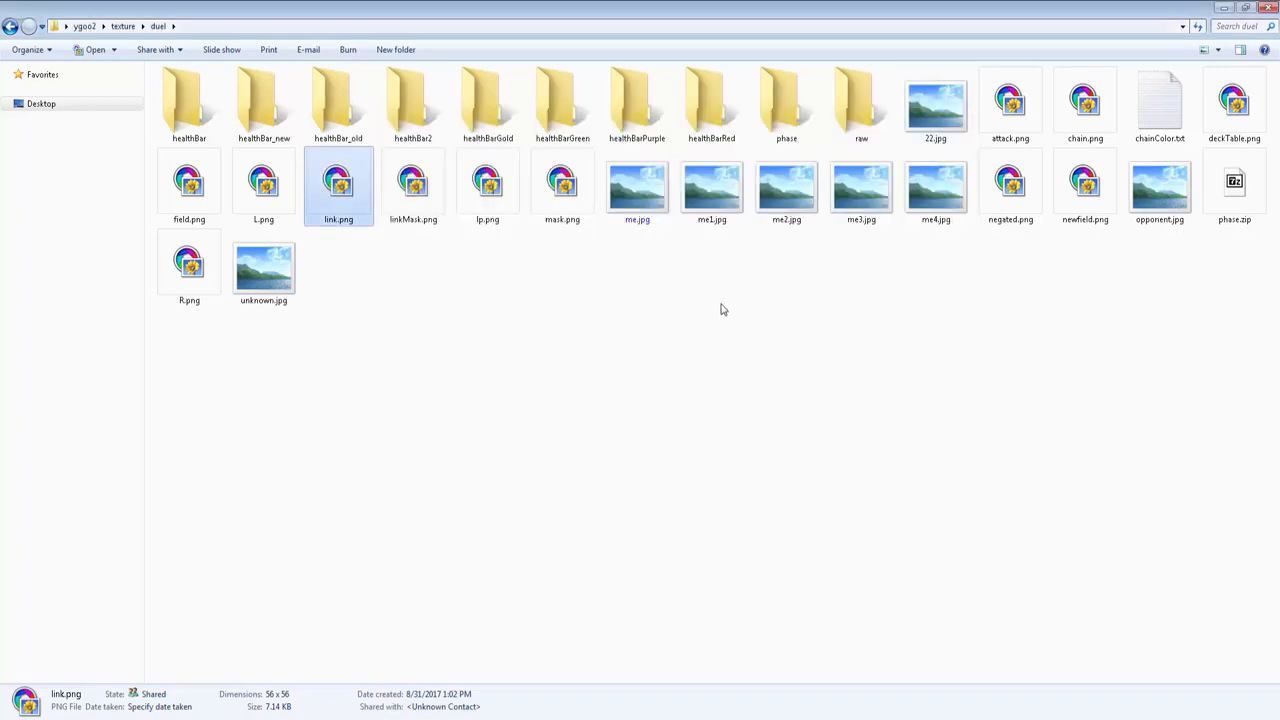
{"action": "mouse_move", "coordinate": [492, 260]}
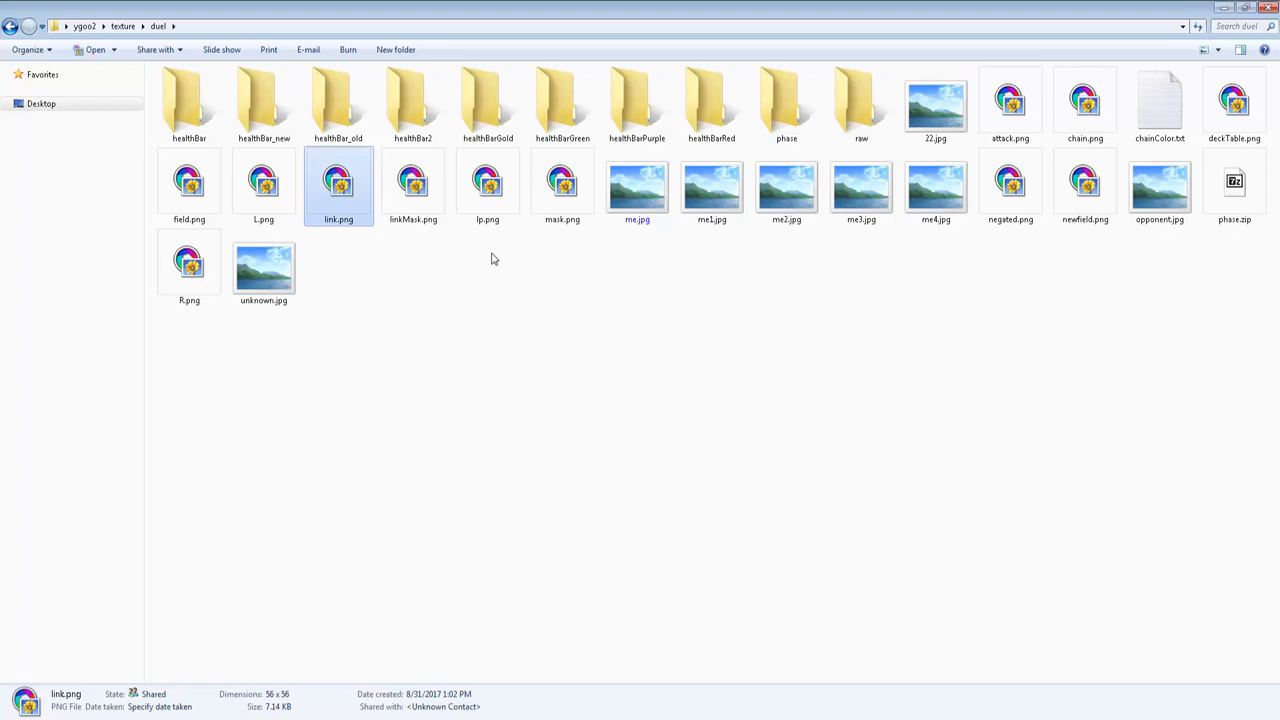
{"action": "mouse_move", "coordinate": [454, 478]}
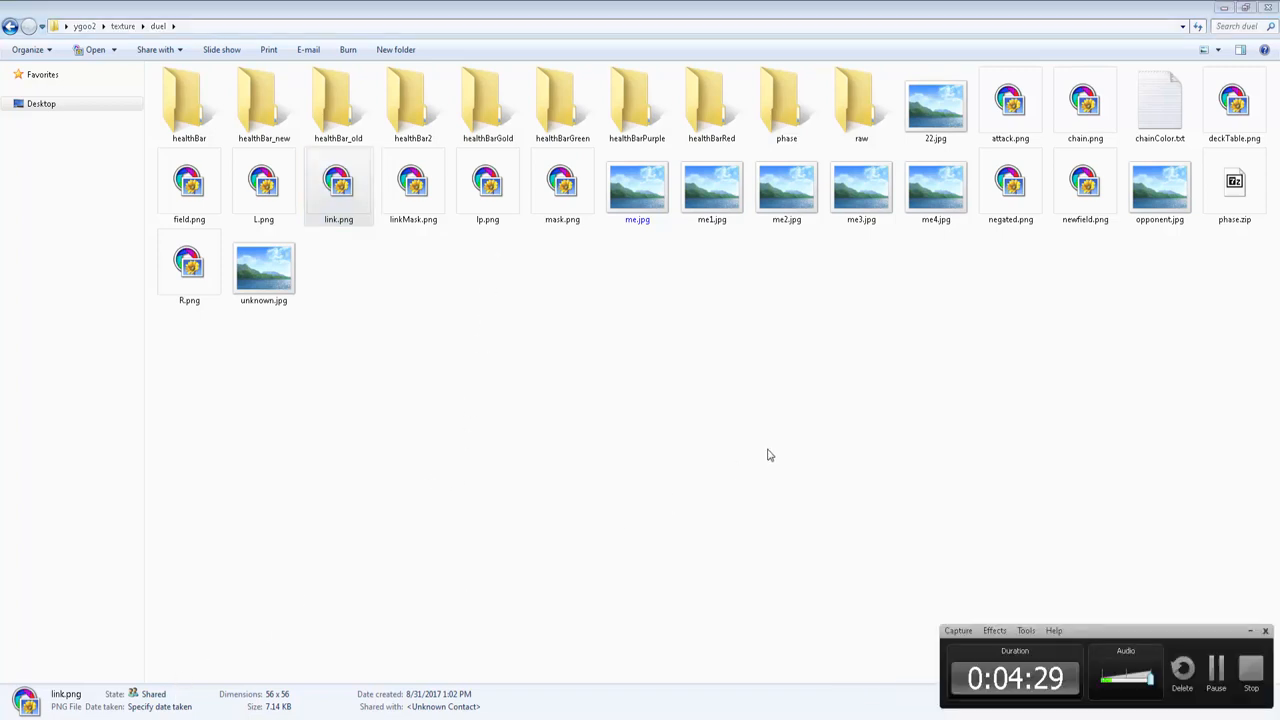
{"action": "mouse_move", "coordinate": [920, 524]}
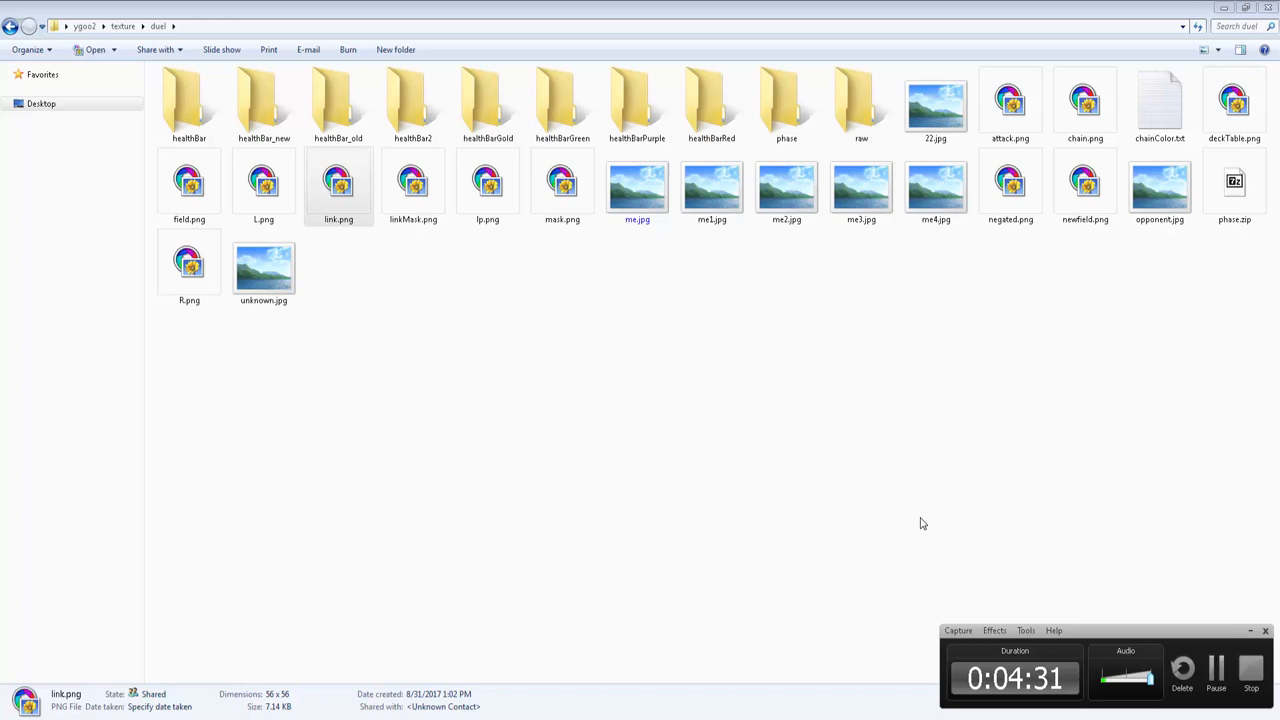